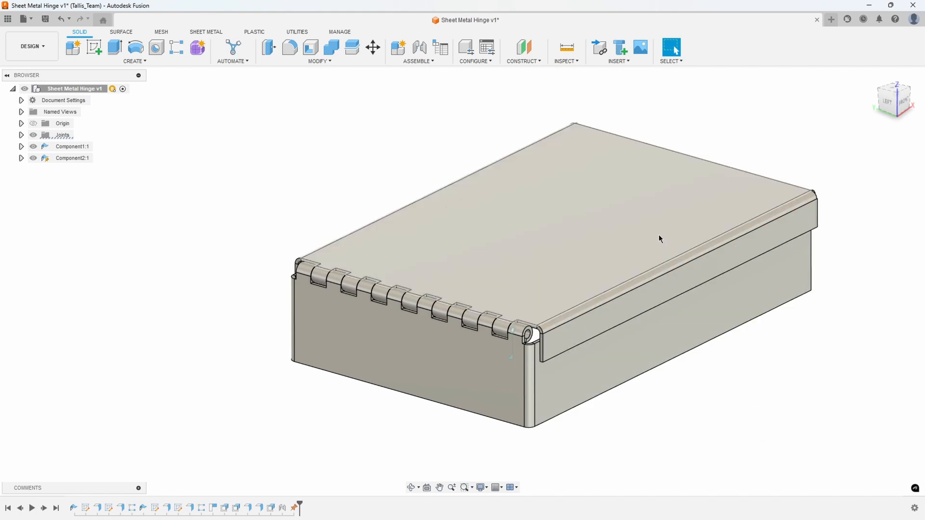
Swing the hinged box lid on its joint to test the hinge motion.
drag(659, 239, 590, 165)
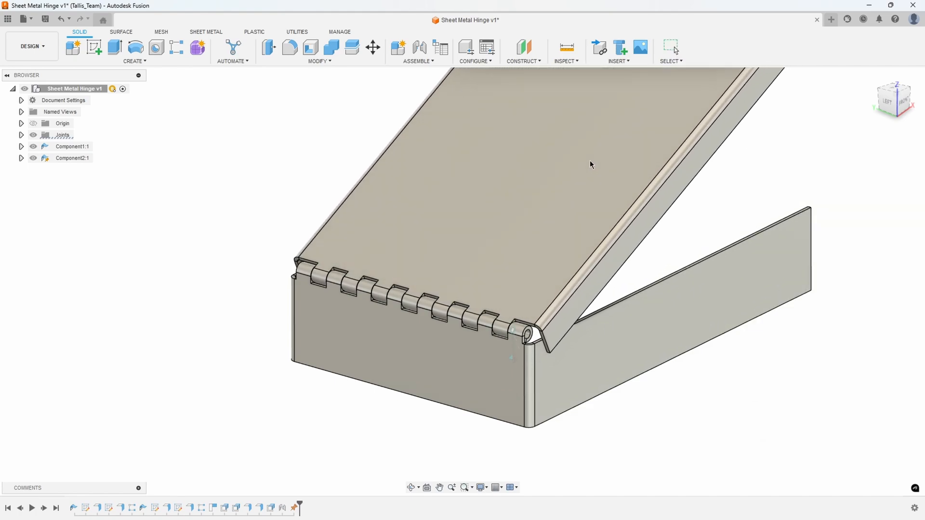
drag(590, 165, 613, 208)
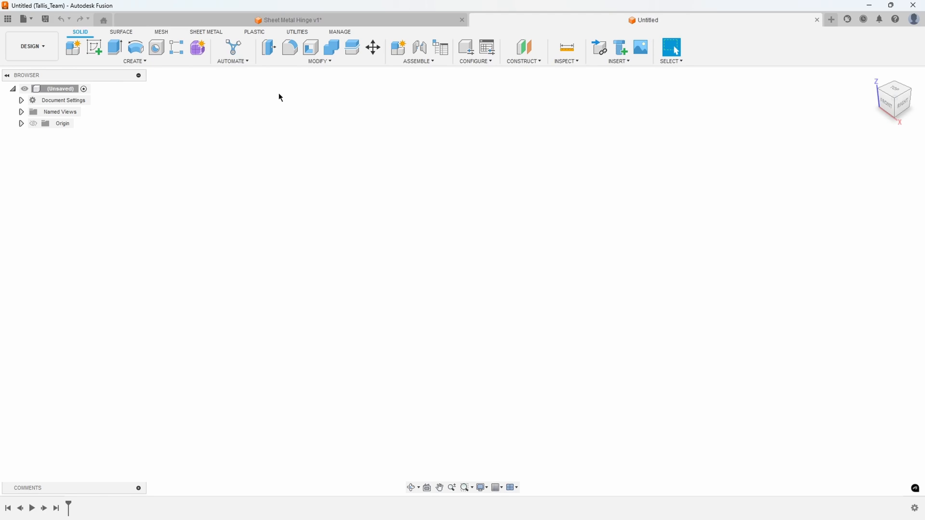
Create Component1 as a sheet metal component using the Steel (mm) rule.
click(206, 32)
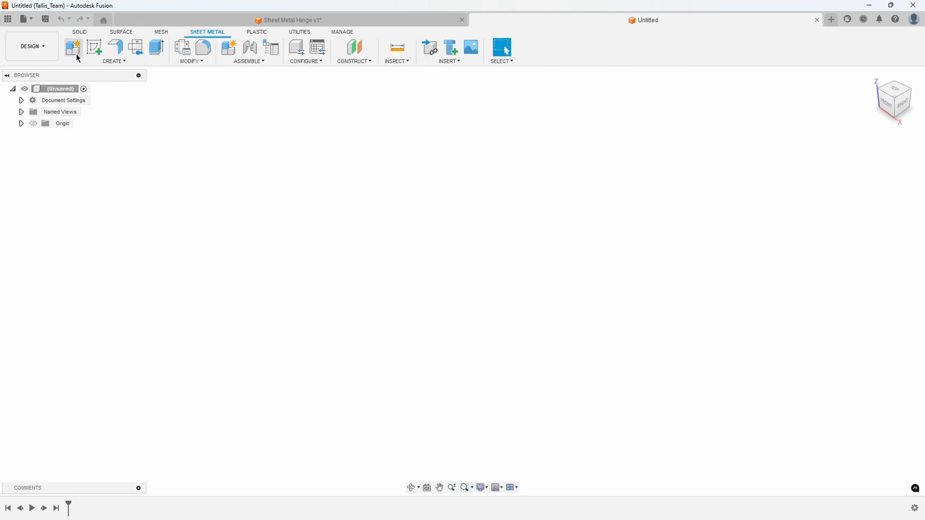
click(73, 47)
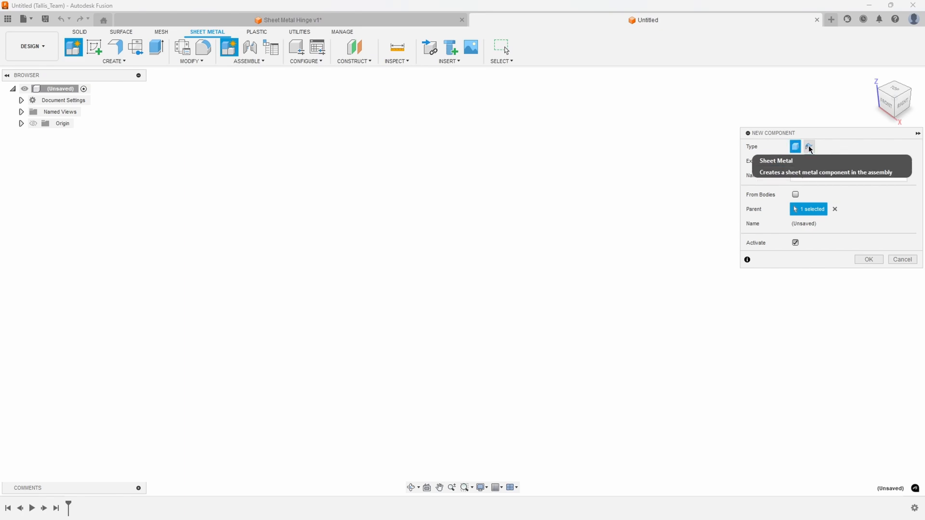
click(809, 146)
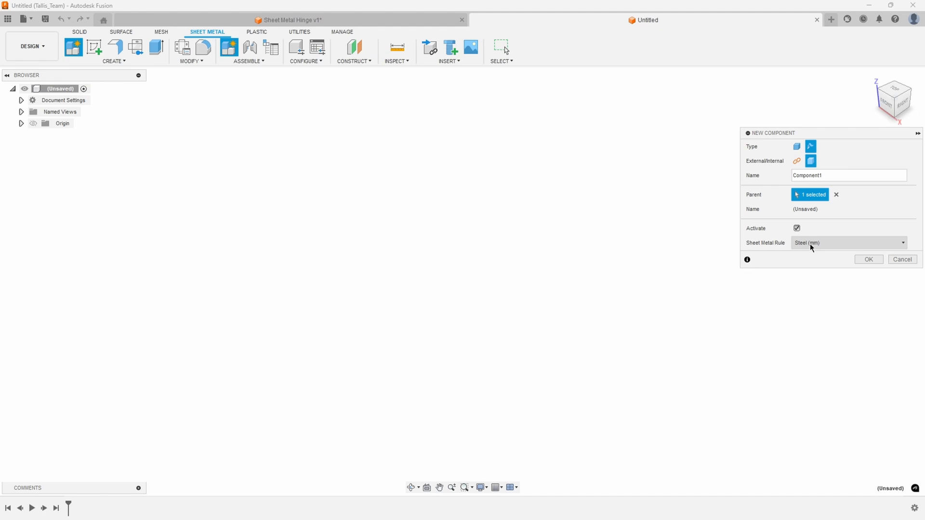
mouse_move(859, 260)
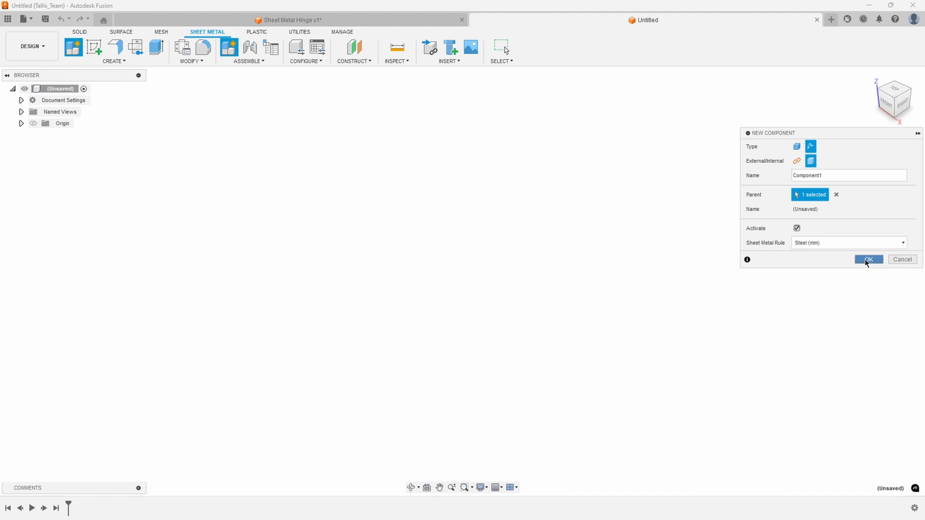
click(867, 260)
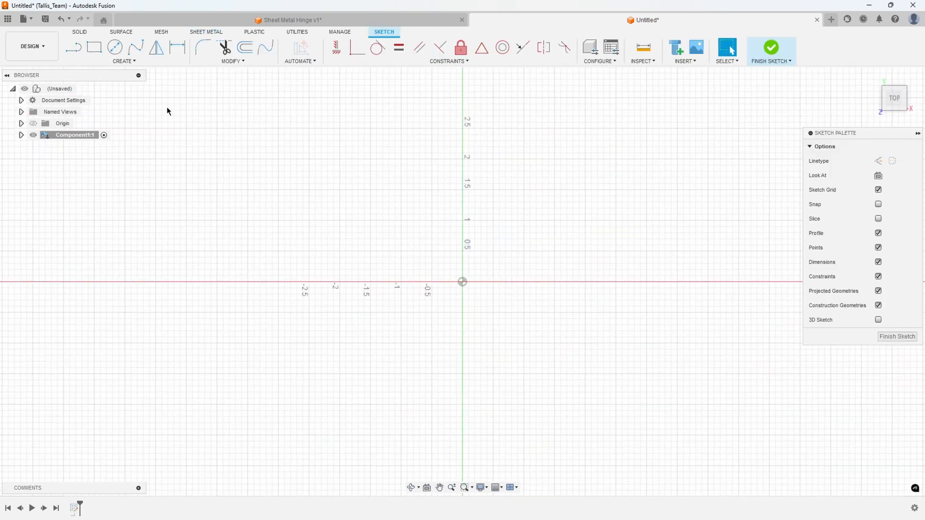
Draw a centre rectangle on the origin for the 12 by 8 plate and finish the sketch.
click(124, 61)
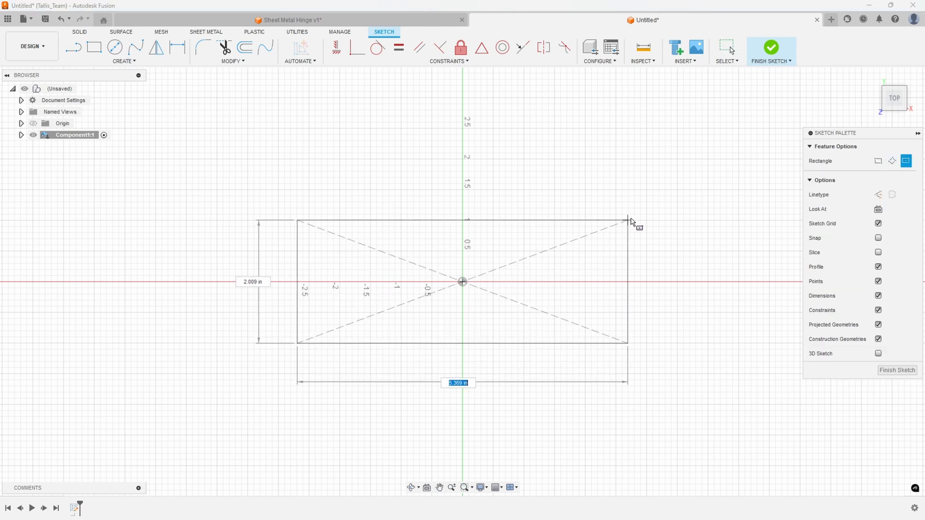
drag(628, 218, 644, 205)
text(12)
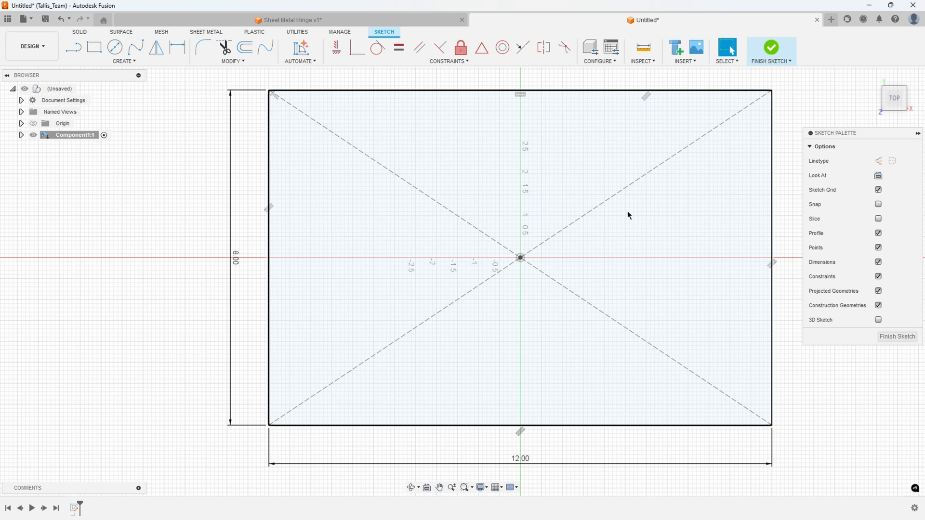
click(769, 48)
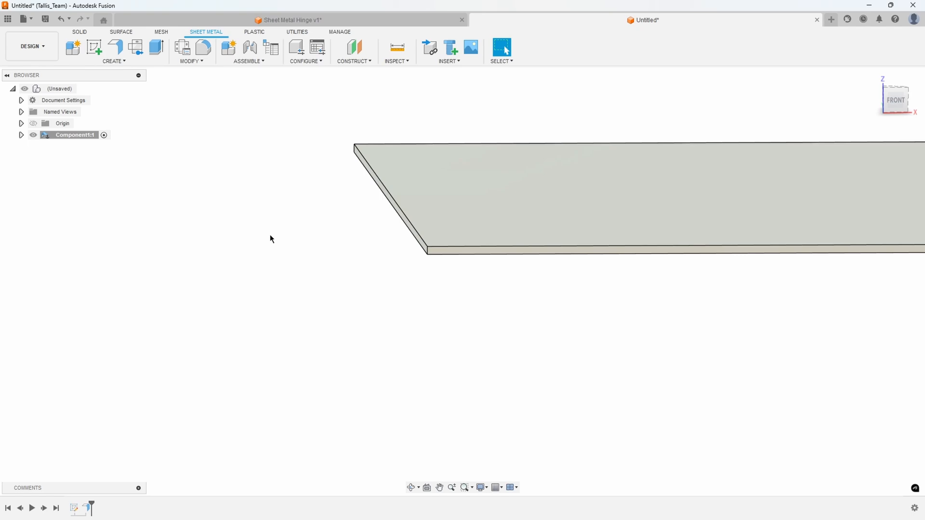
Start a new sketch on the front plane showing the plate edge-on.
click(93, 47)
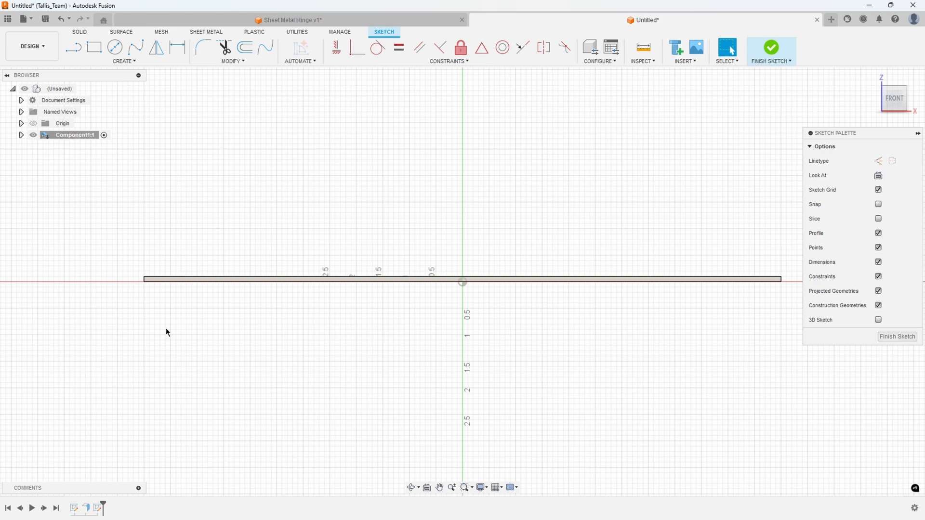
mouse_move(239, 341)
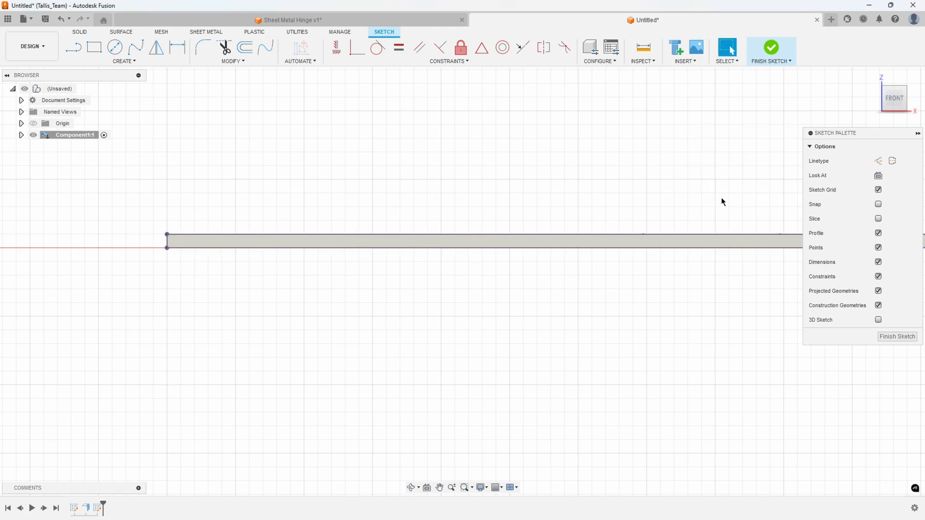
mouse_move(191, 296)
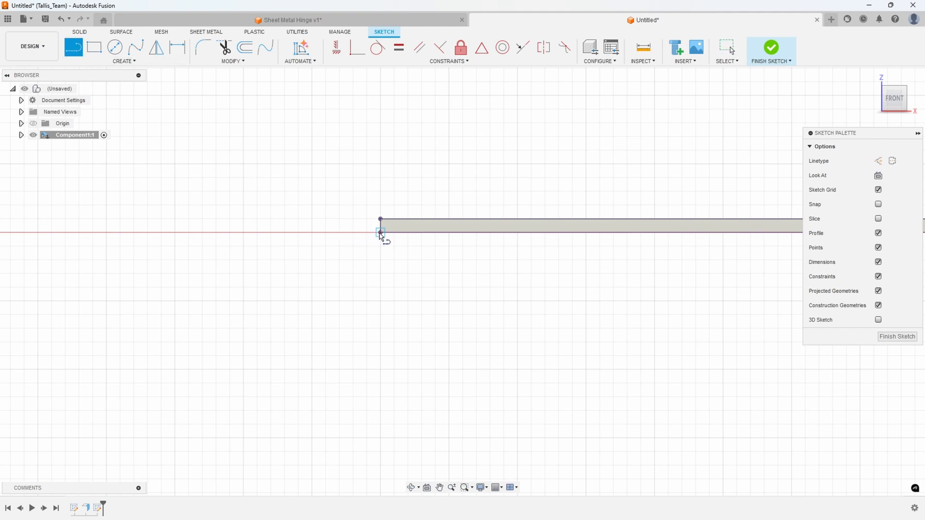
mouse_move(344, 270)
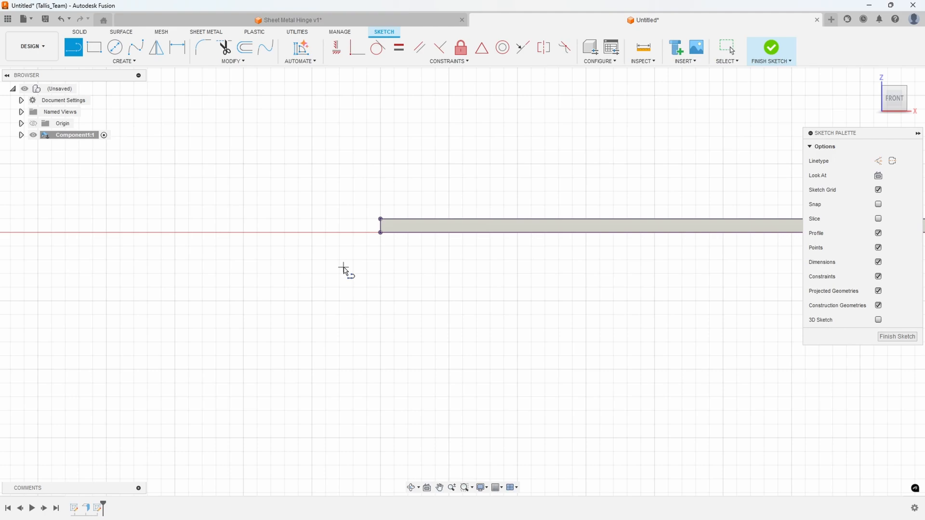
mouse_move(369, 245)
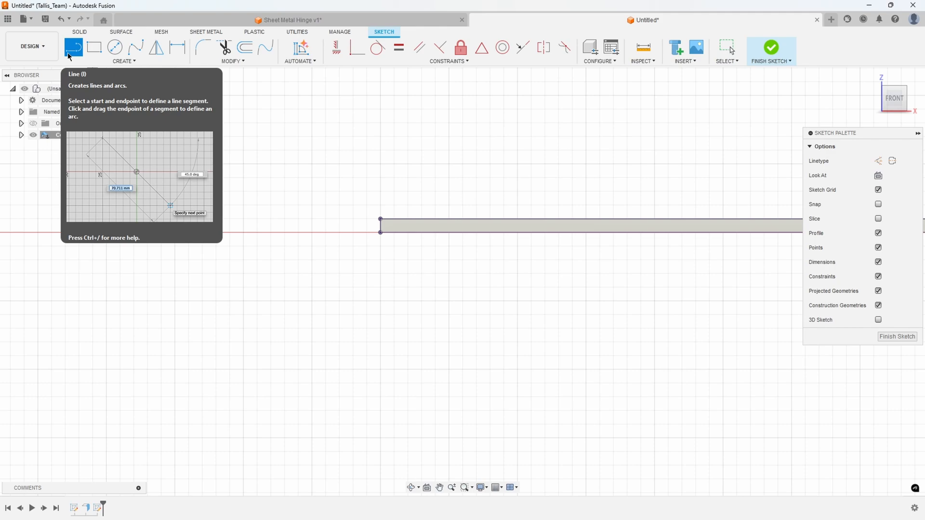
mouse_move(76, 57)
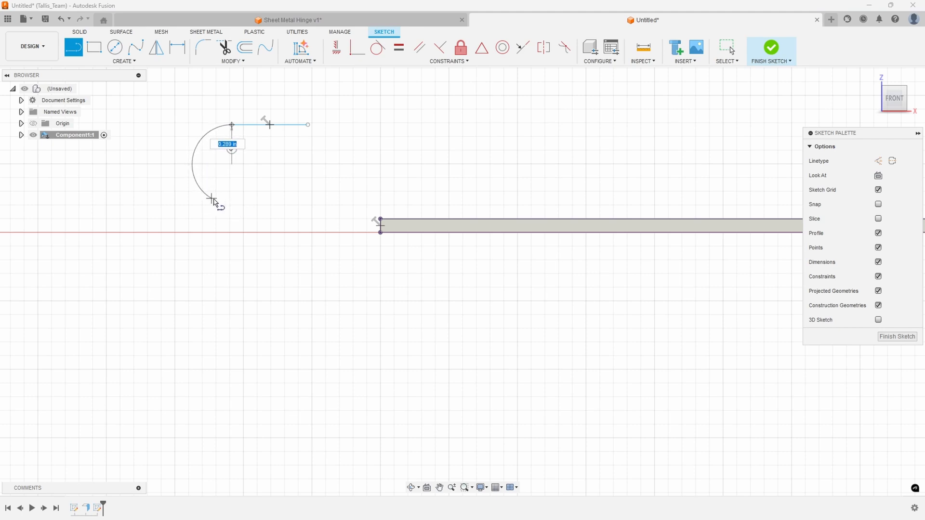
Complete the curled arc, dimension the lead line to 0.2, and reduce the arc radius.
click(241, 204)
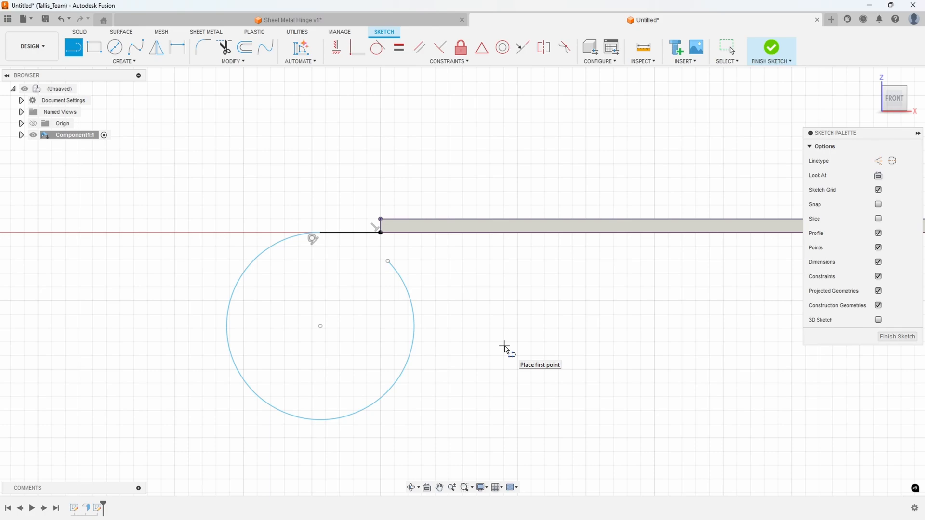
mouse_move(243, 311)
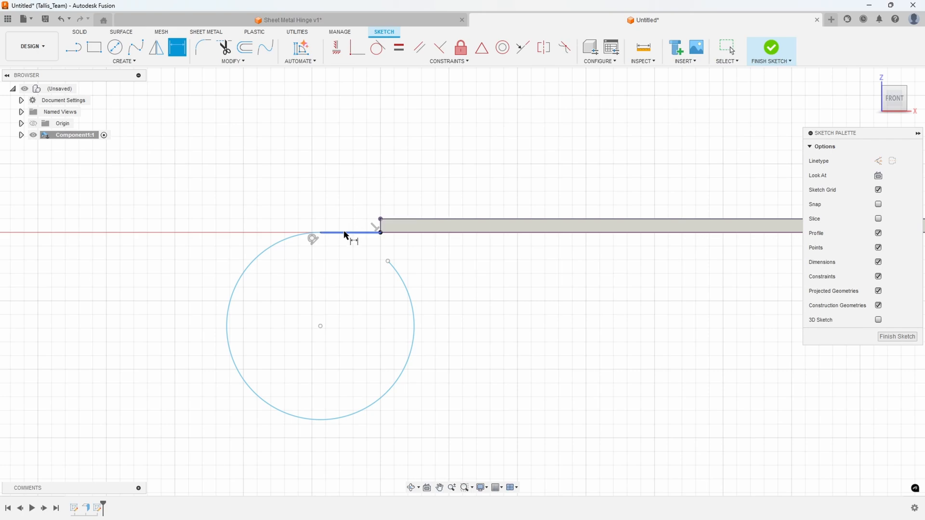
click(381, 231)
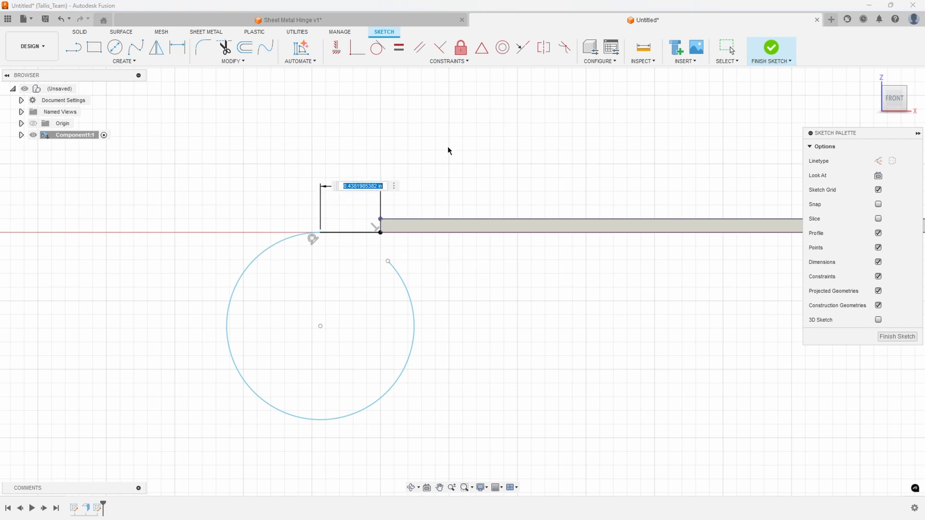
text(.20)
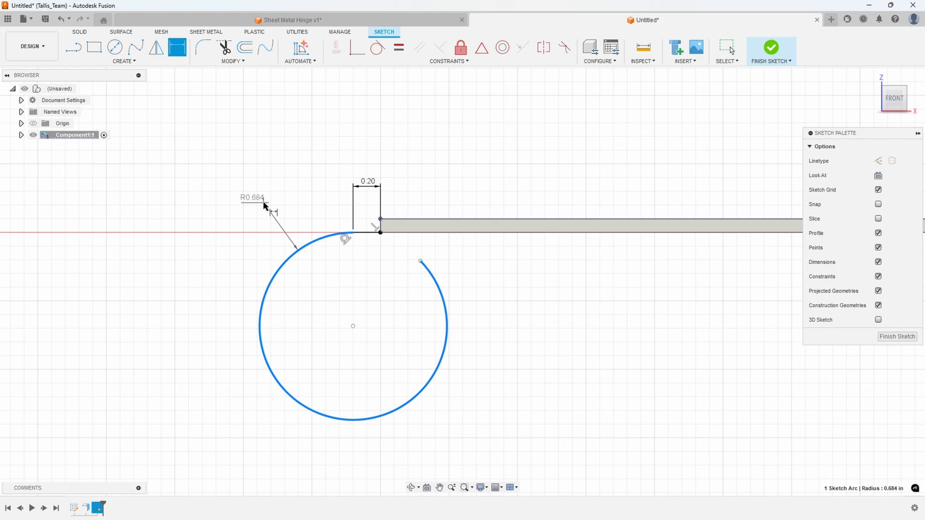
double_click(252, 198)
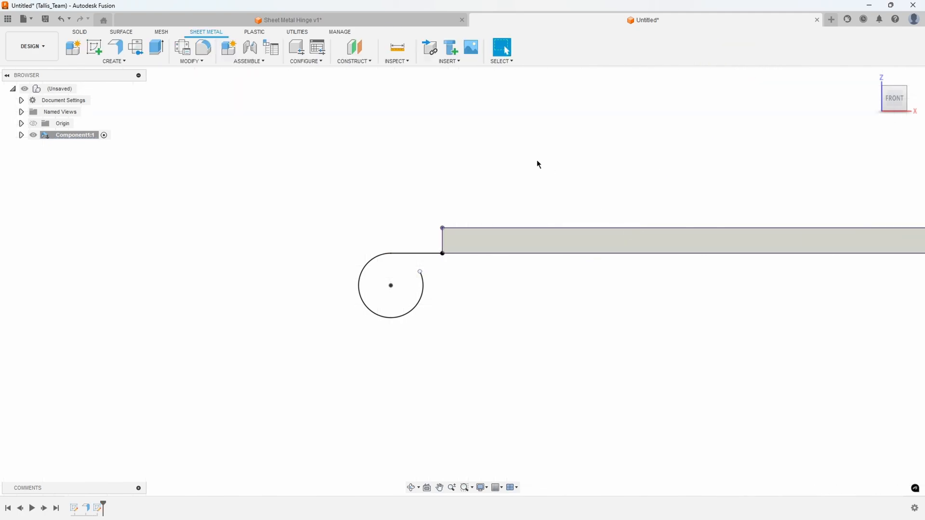
Orbit into a 3D view and start a Flange from the Create menu.
drag(536, 163, 478, 277)
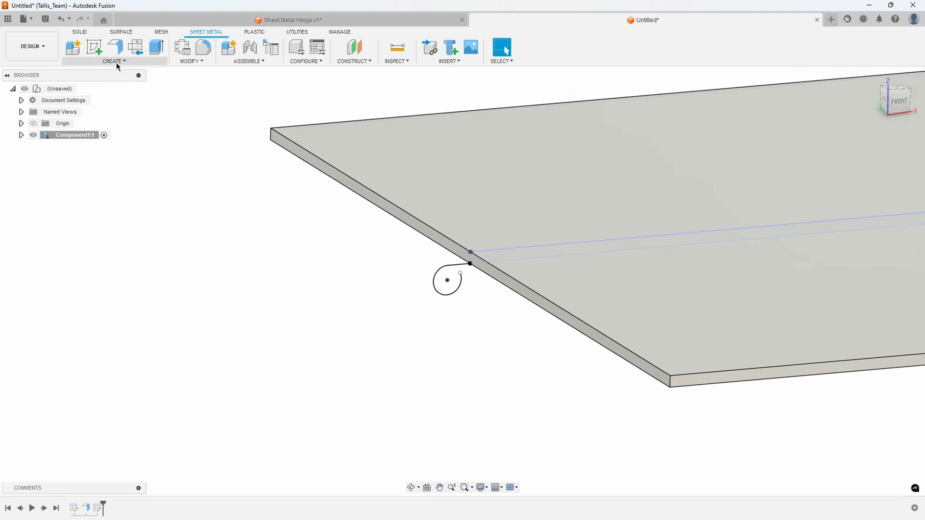
click(113, 61)
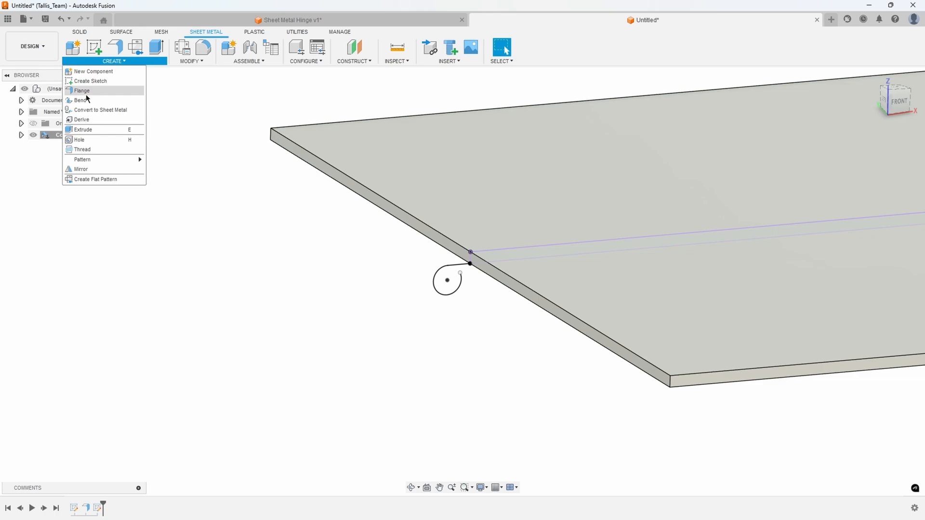
click(82, 90)
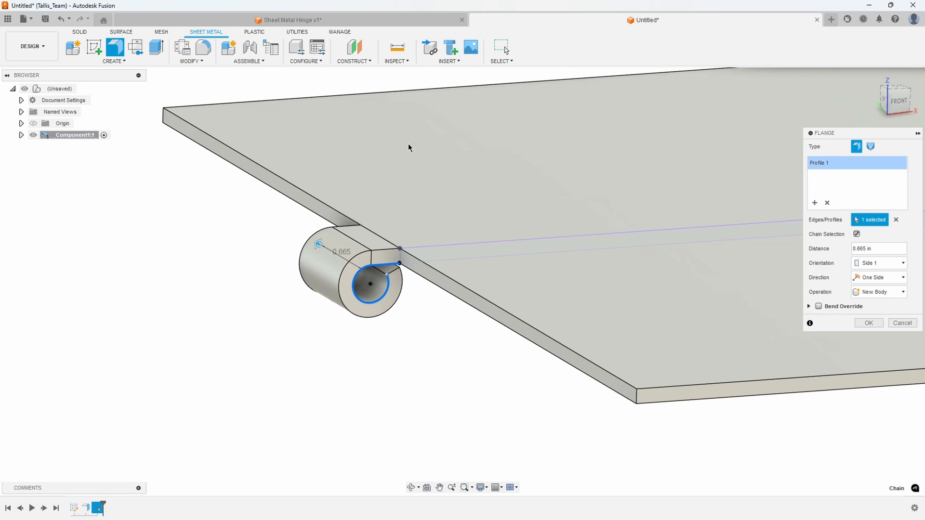
mouse_move(194, 334)
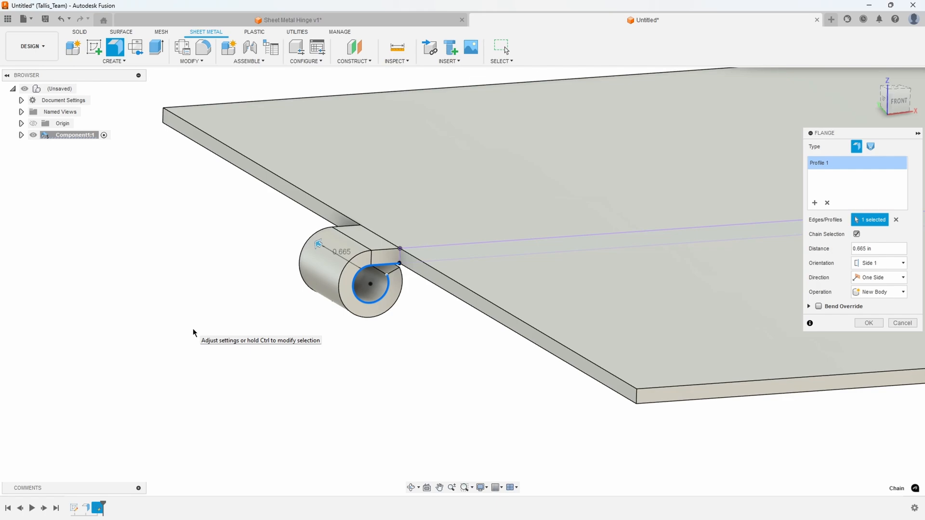
mouse_move(195, 332)
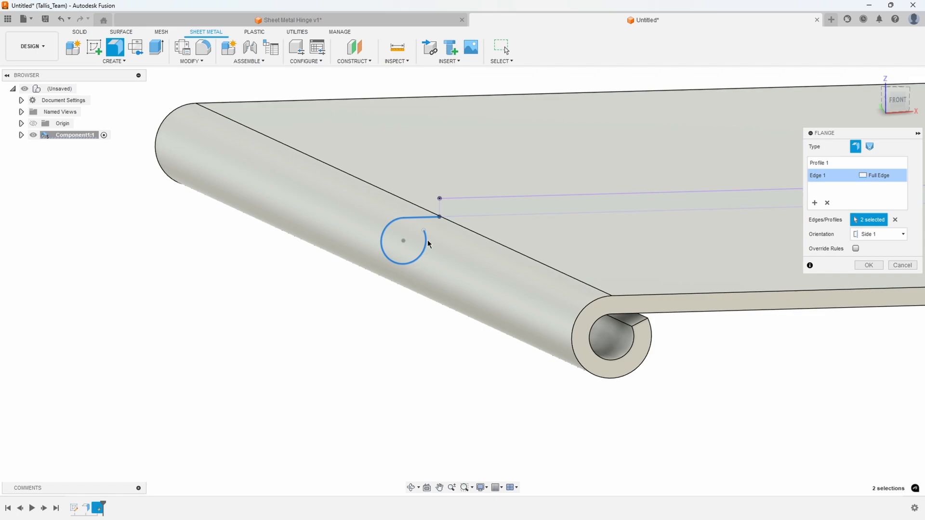
mouse_move(436, 221)
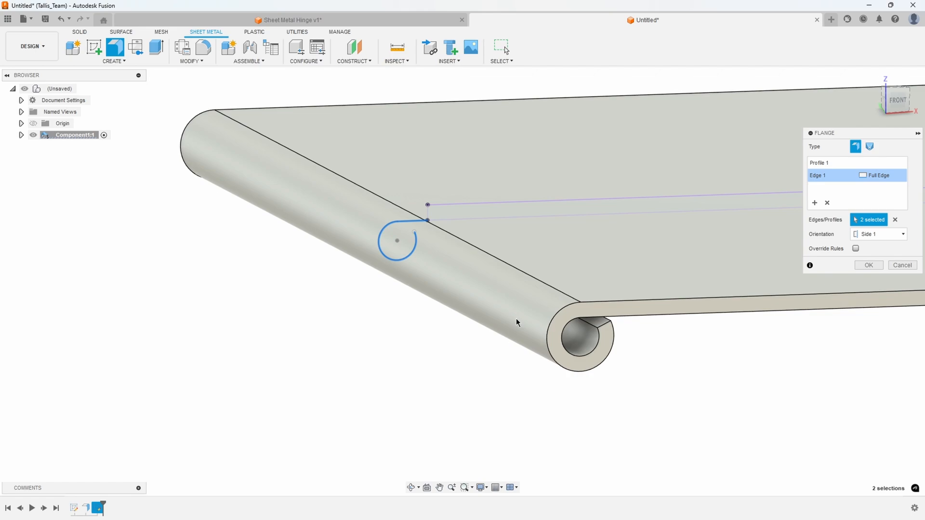
mouse_move(322, 204)
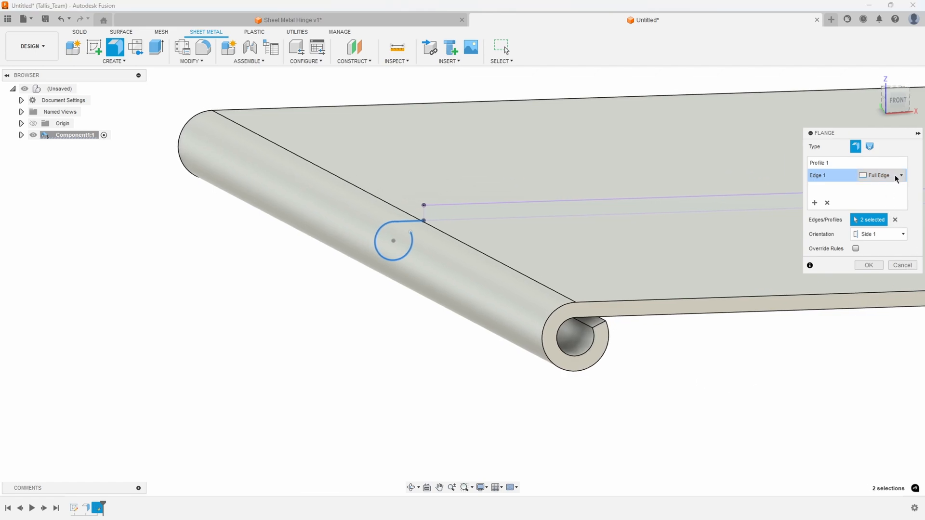
Make the knuckle flange symmetric with a 0.25 in distance and confirm it.
click(899, 175)
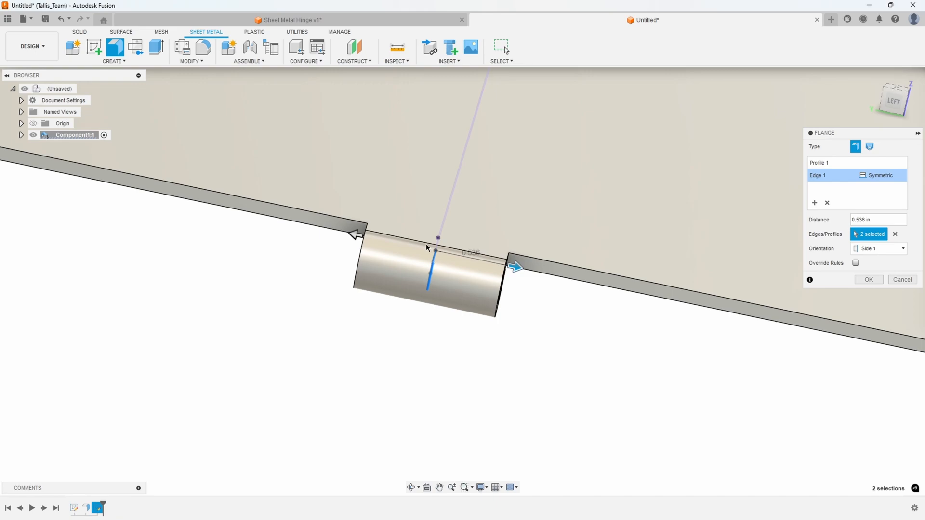
mouse_move(468, 261)
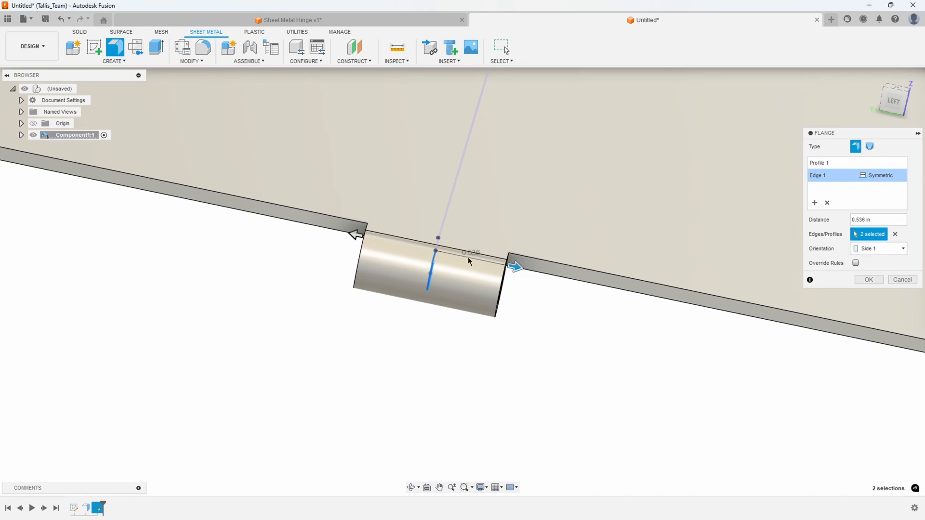
click(877, 219)
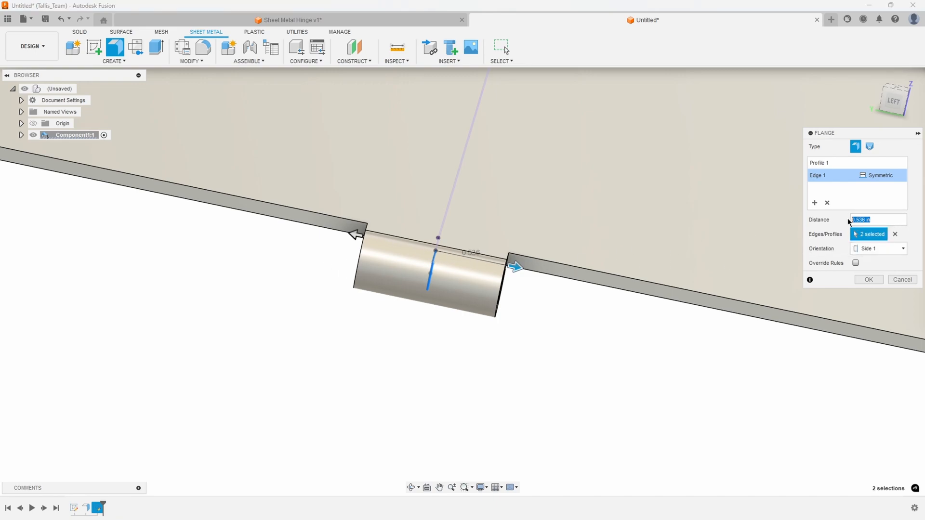
text(25)
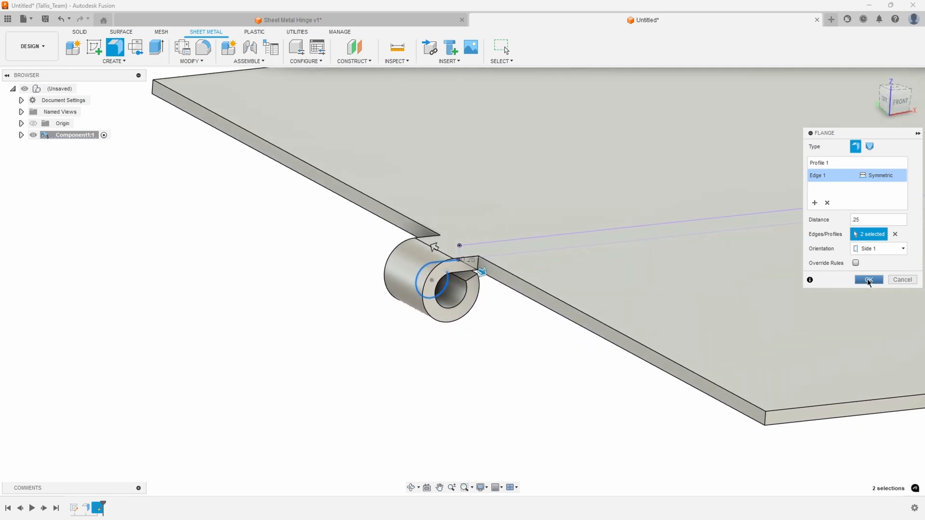
click(868, 279)
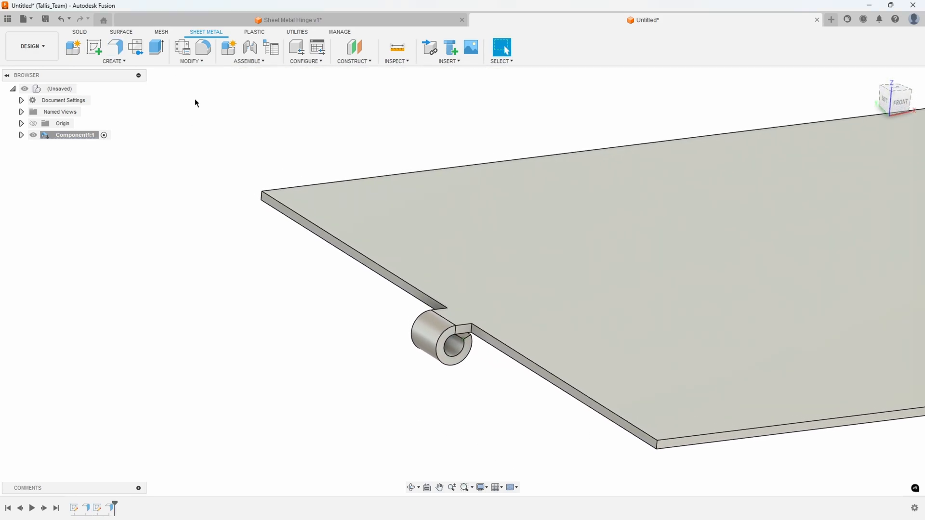
click(189, 51)
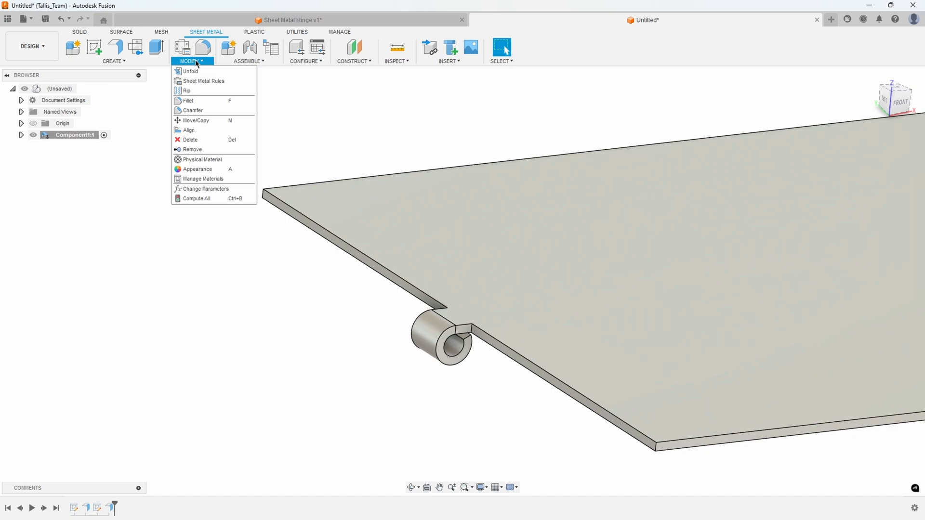
click(191, 71)
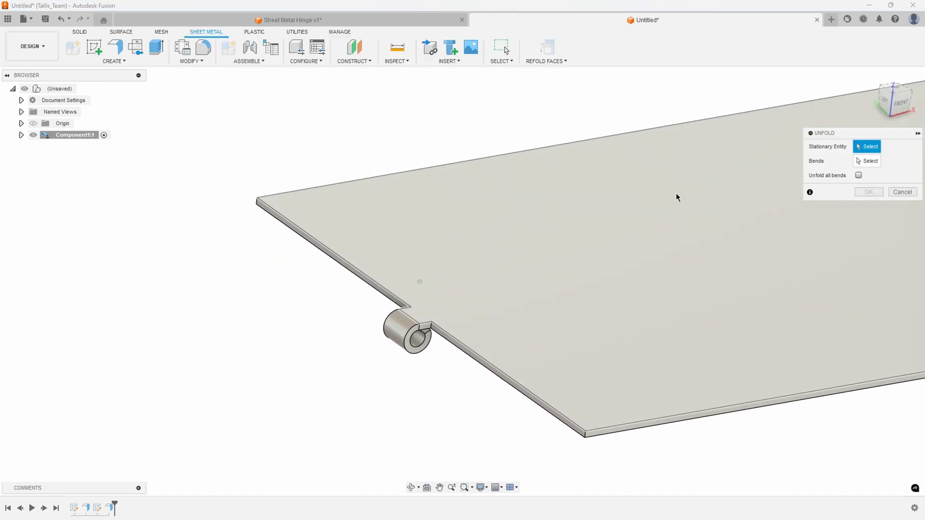
click(858, 176)
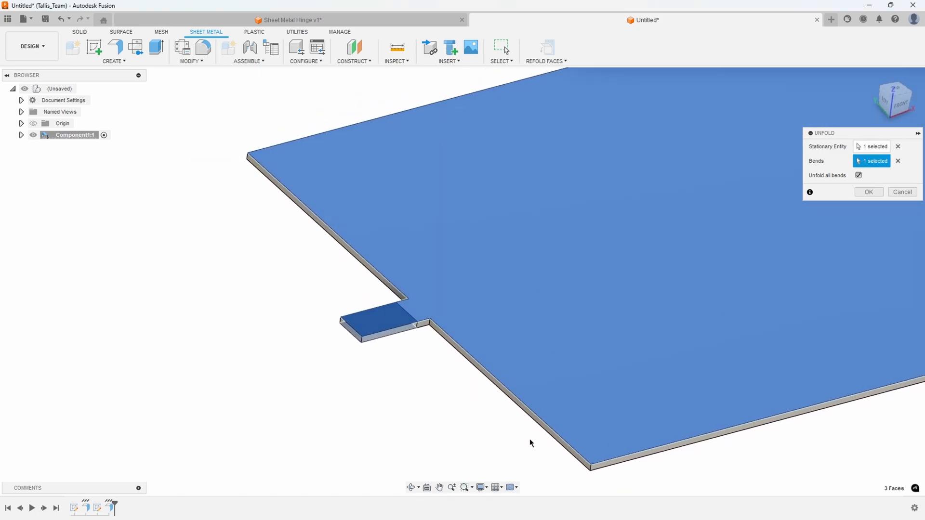
mouse_move(521, 449)
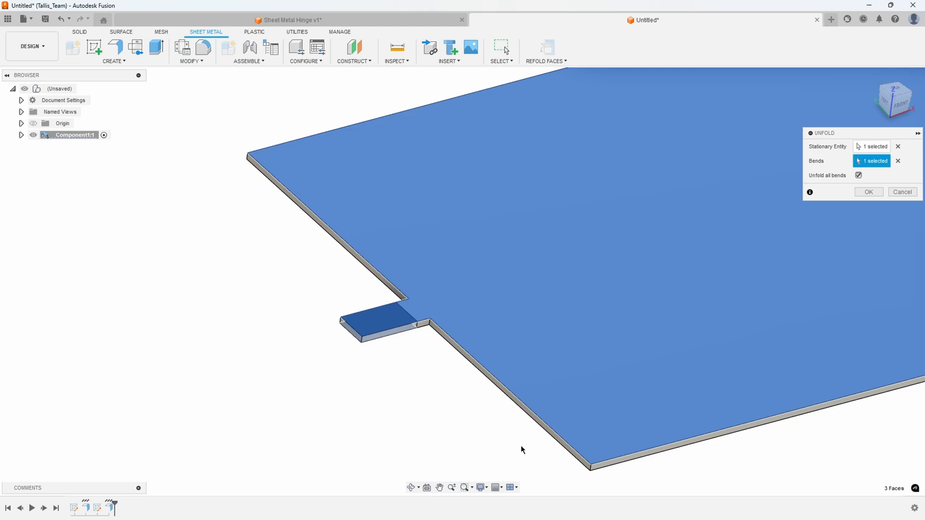
click(868, 191)
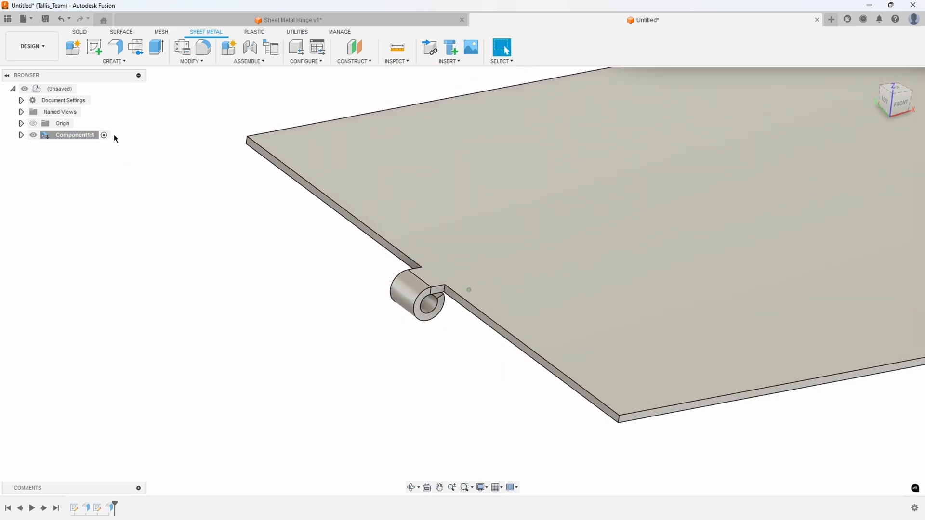
Start a rectangular pattern of the flange feature and drag copies along the plate edge.
click(113, 50)
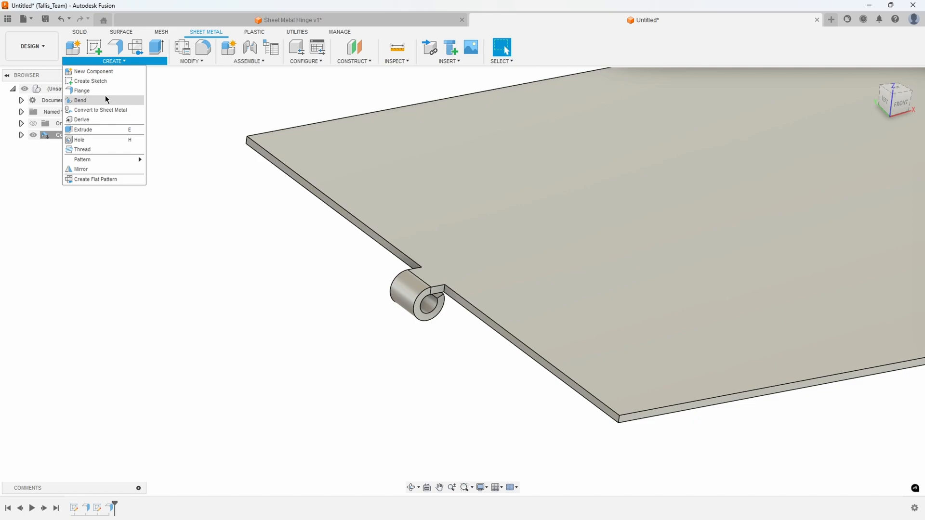
mouse_move(81, 160)
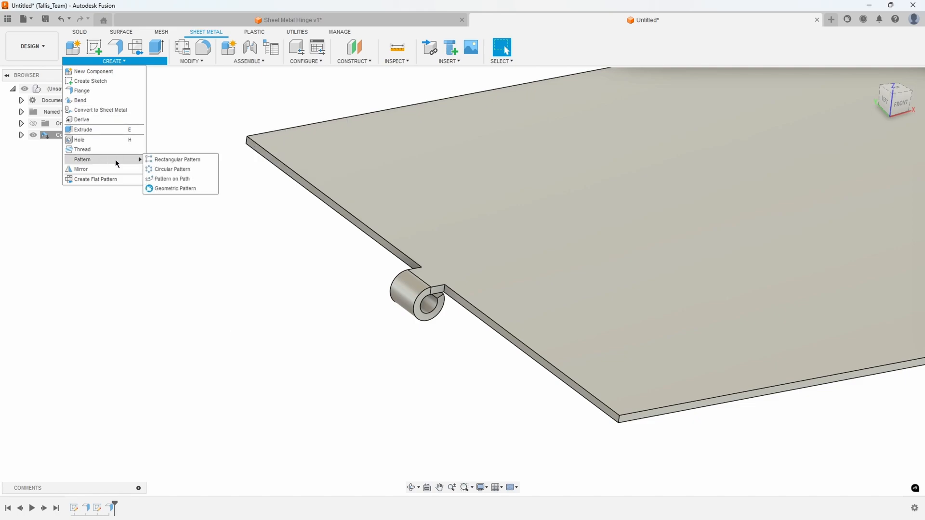
click(173, 160)
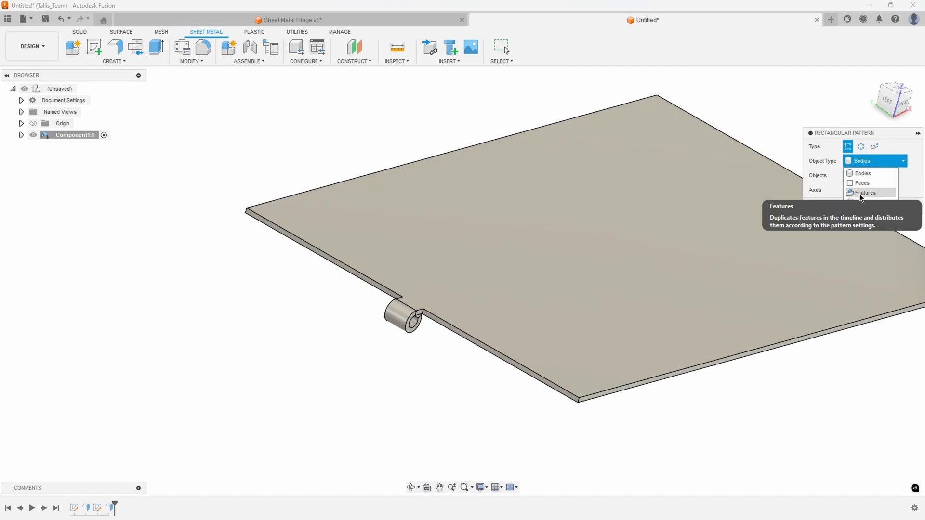
click(864, 192)
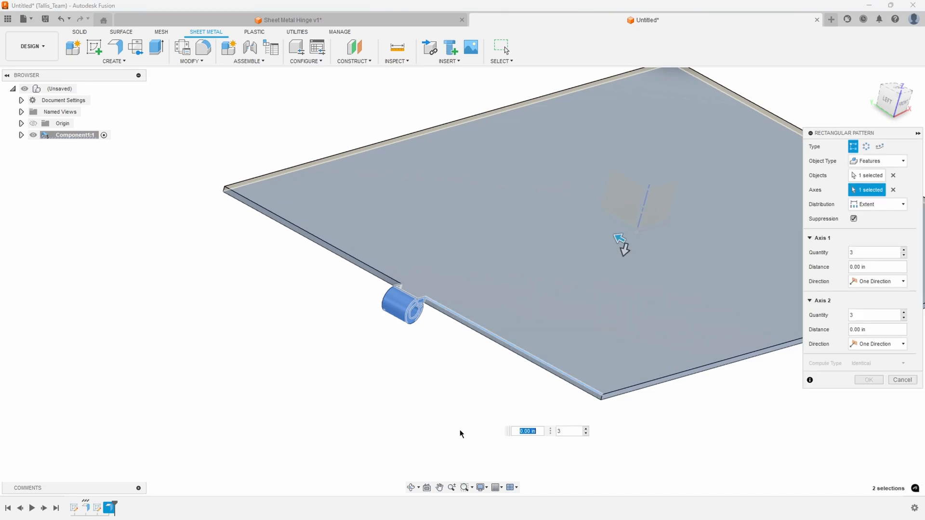
mouse_move(432, 311)
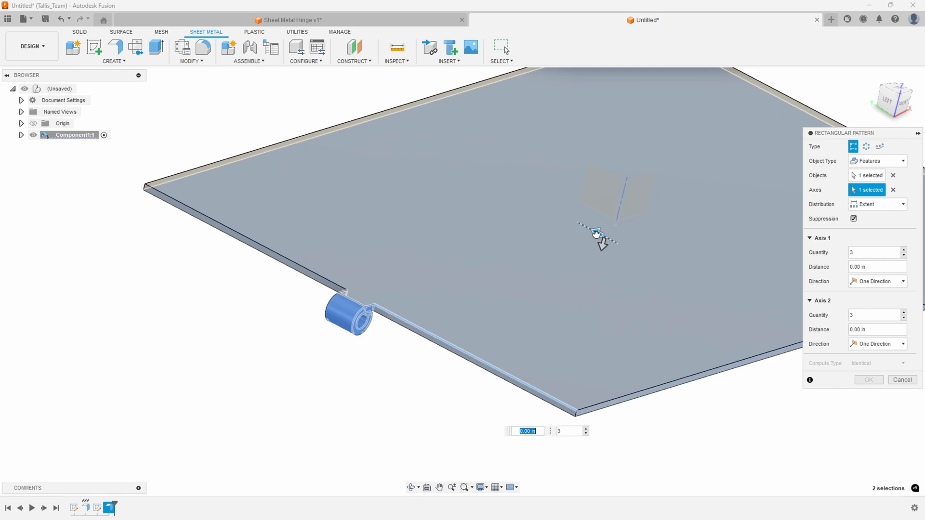
drag(596, 231, 702, 286)
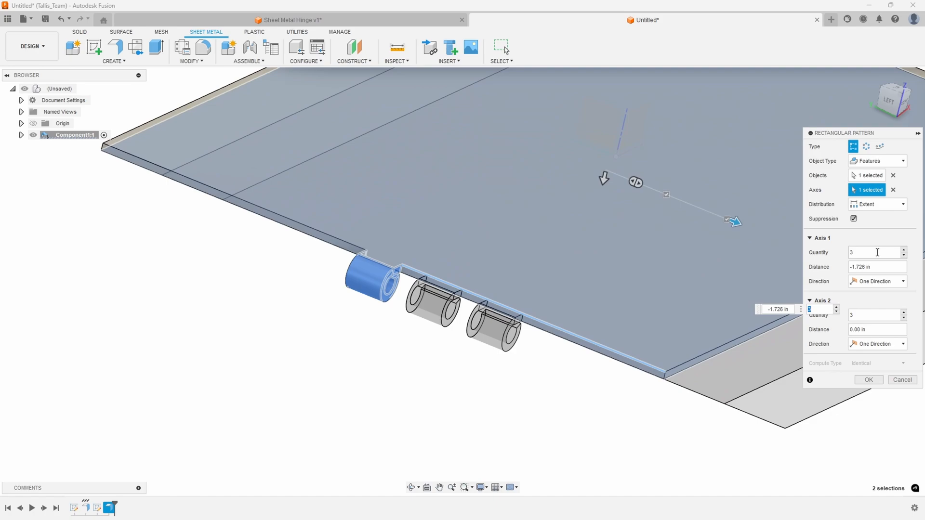
Set the pattern to symmetric, quantity 7, spacing -1 in, and confirm.
click(876, 281)
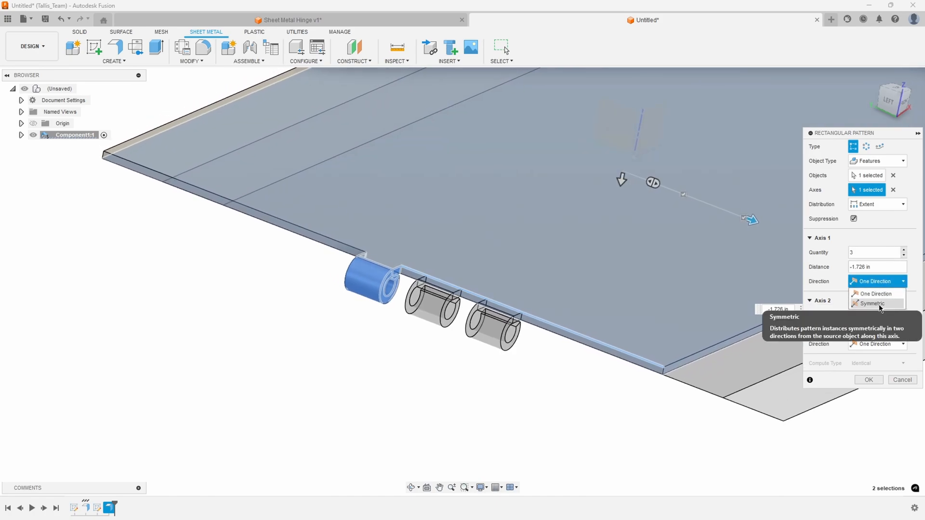
click(871, 303)
text(5)
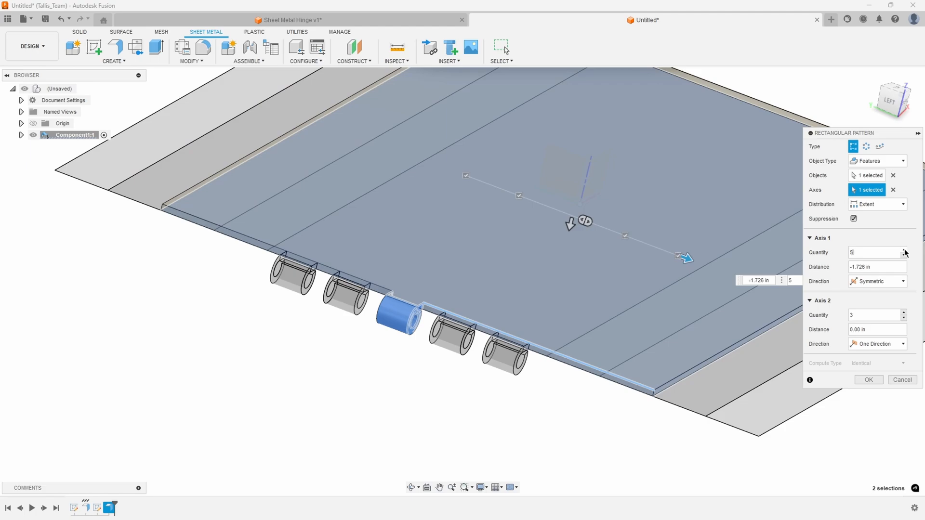
text(7)
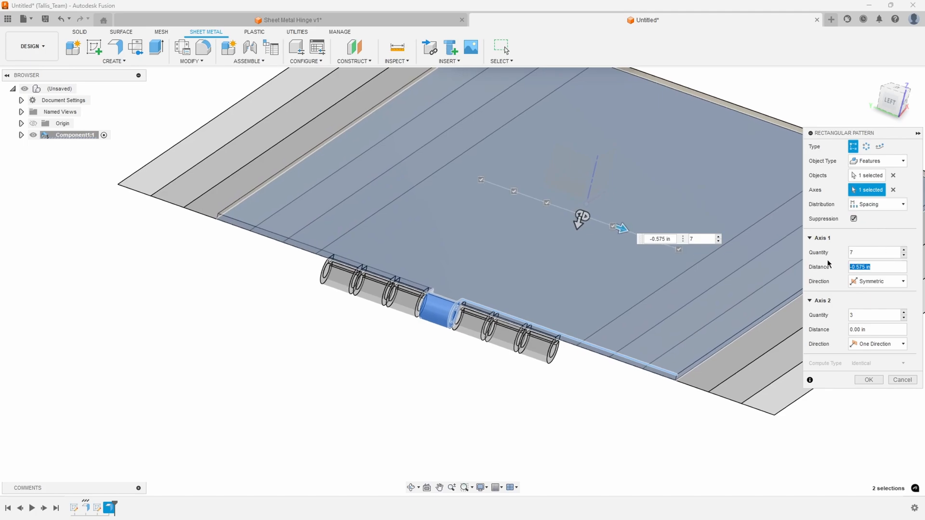
text(-1)
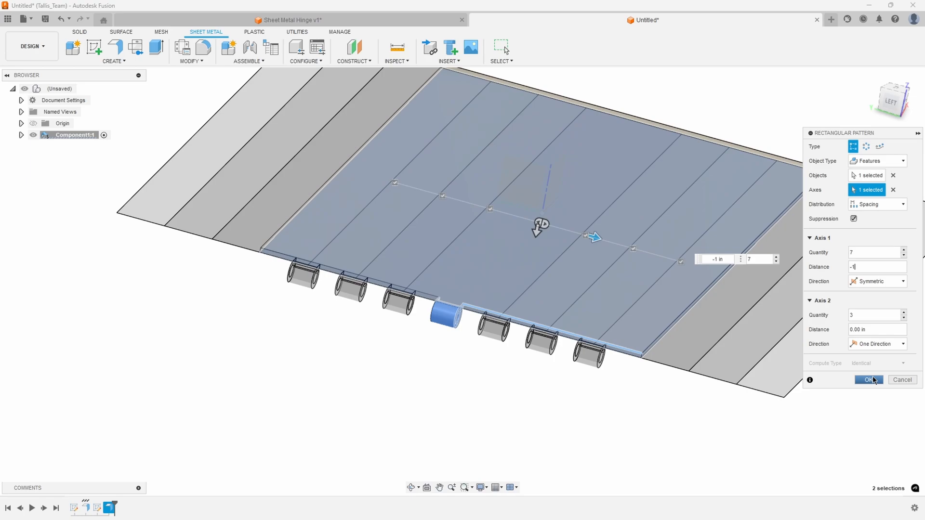
click(867, 379)
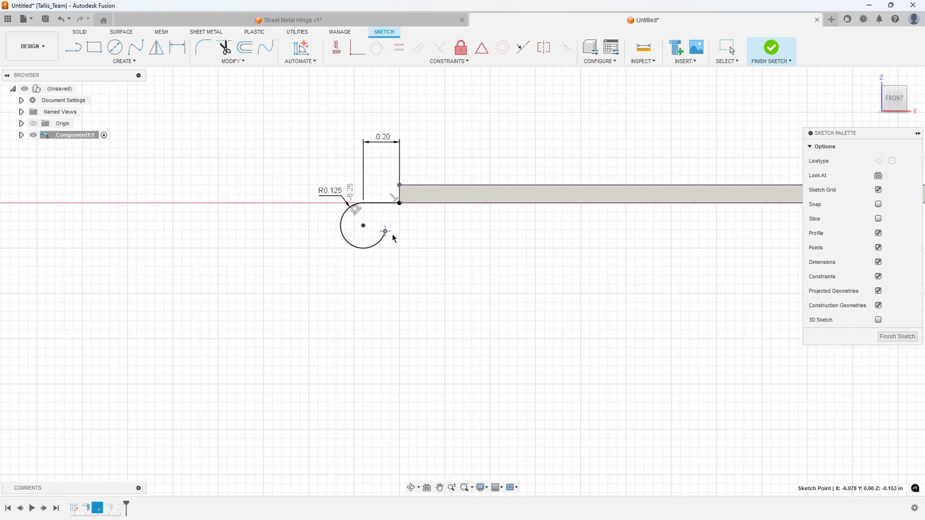
Reopen Sketch2 from the timeline, adjust the curl profile, and finish the sketch.
click(770, 47)
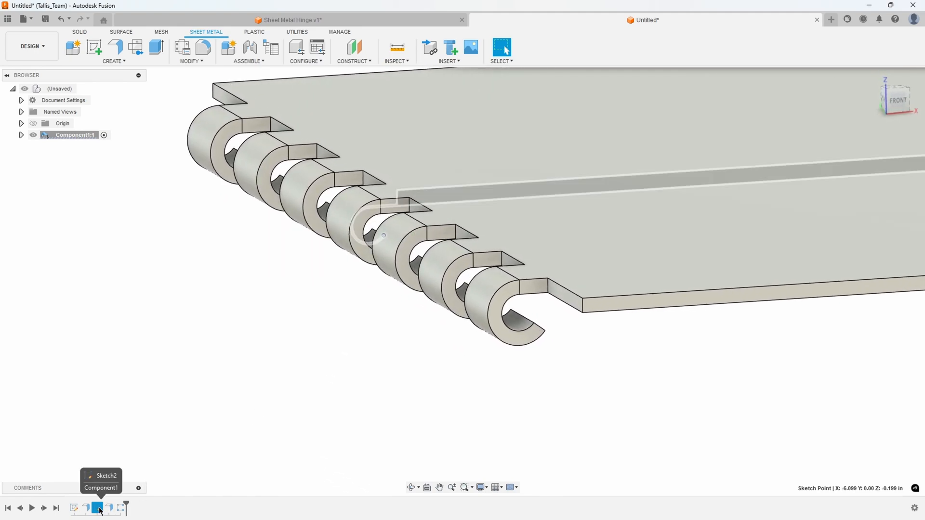
click(99, 508)
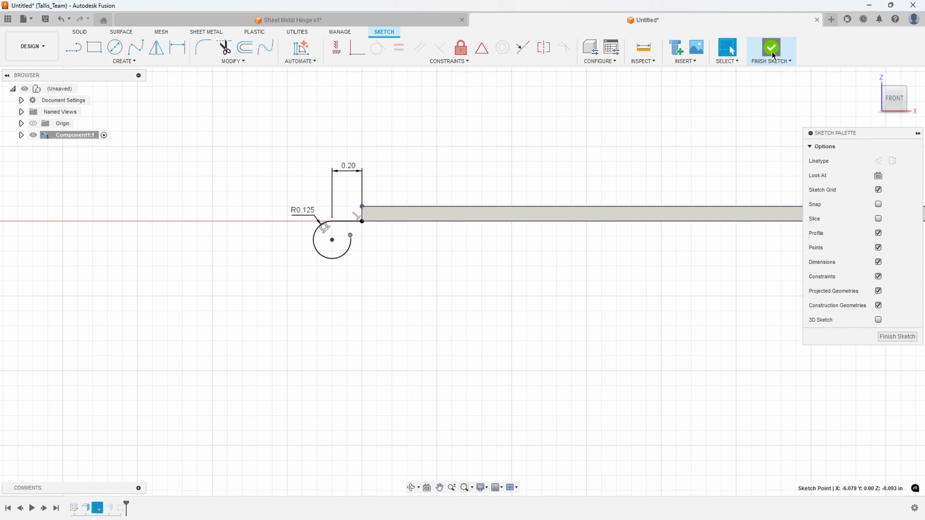
click(770, 50)
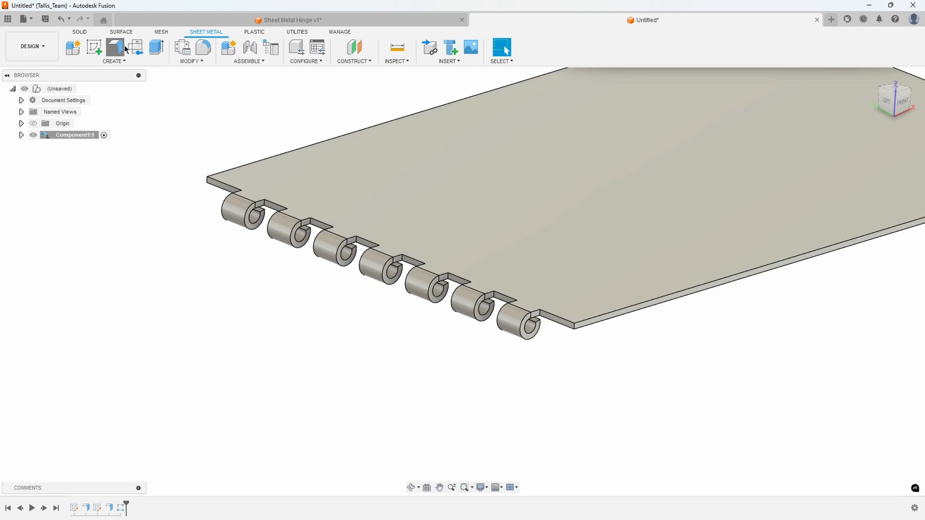
Add 0.899 in flanges to both short plate edges, then start a new blank design.
click(115, 46)
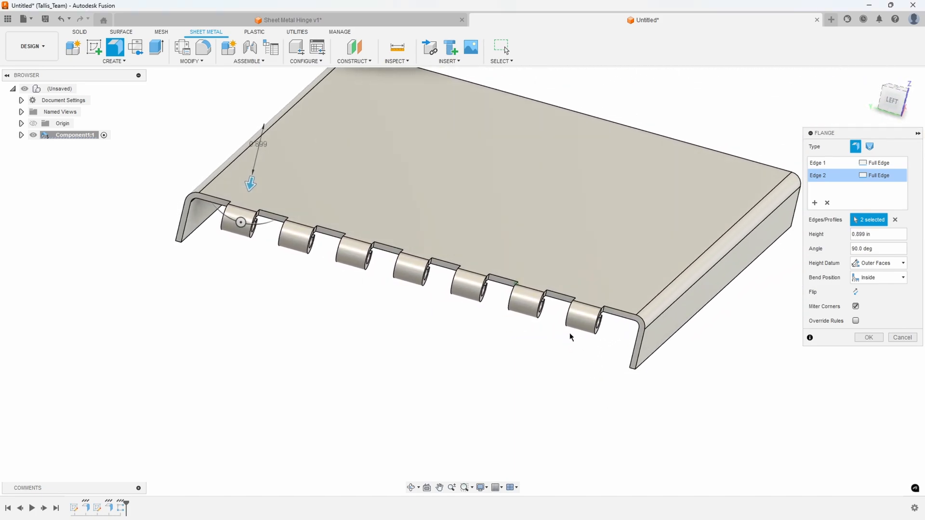
drag(570, 336, 607, 416)
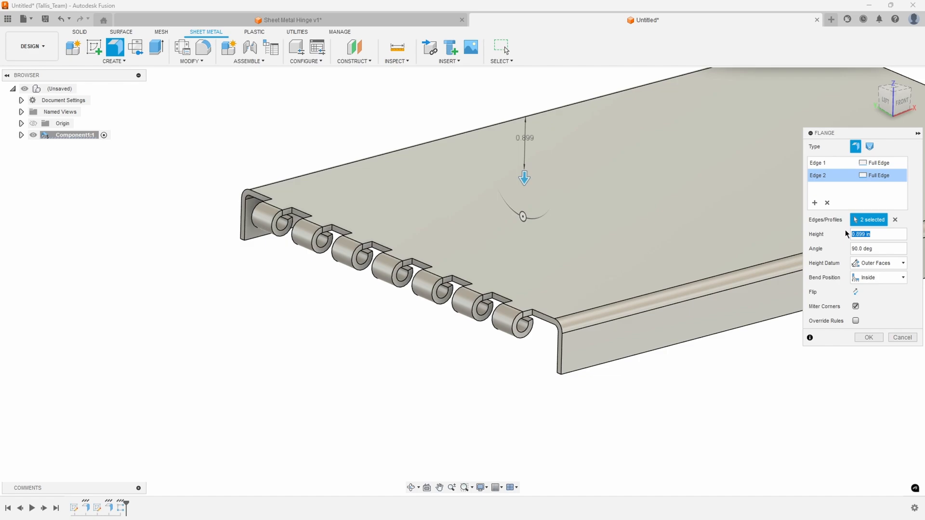
click(867, 337)
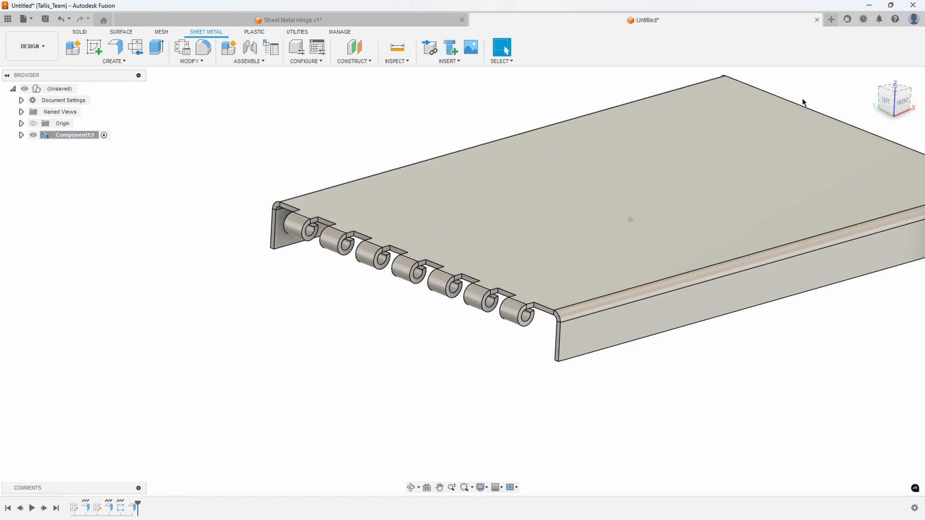
click(830, 20)
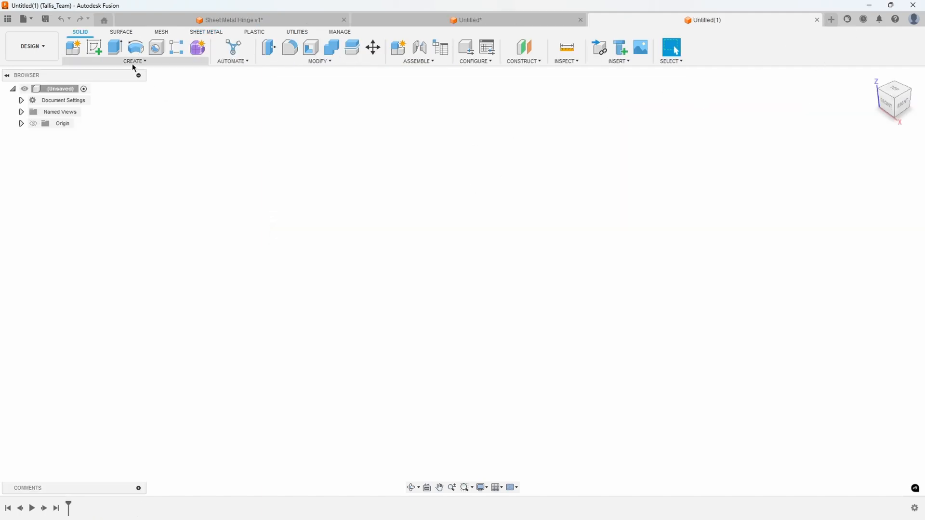
Create a new component with type set to Sheet Metal.
click(72, 47)
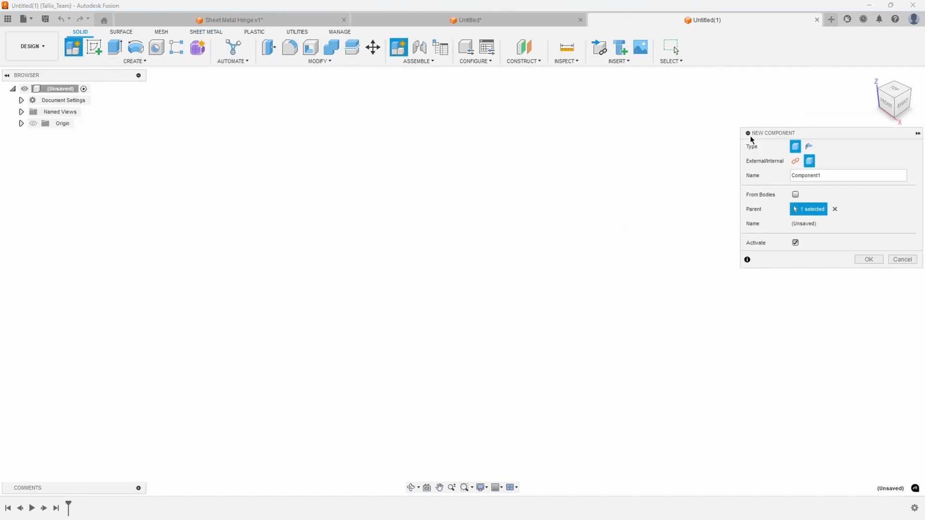
click(809, 147)
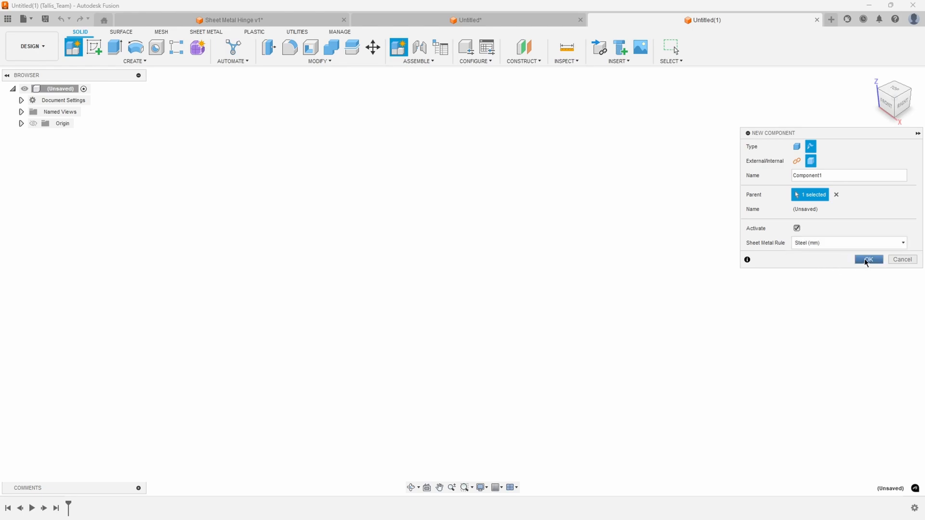
click(867, 260)
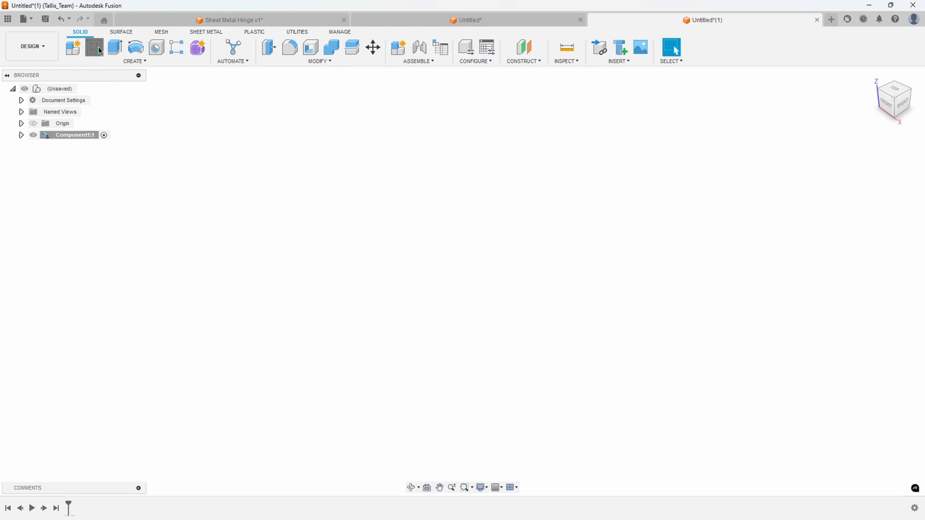
Sketch a center rectangle on the origin for the plate and finish the sketch.
click(95, 47)
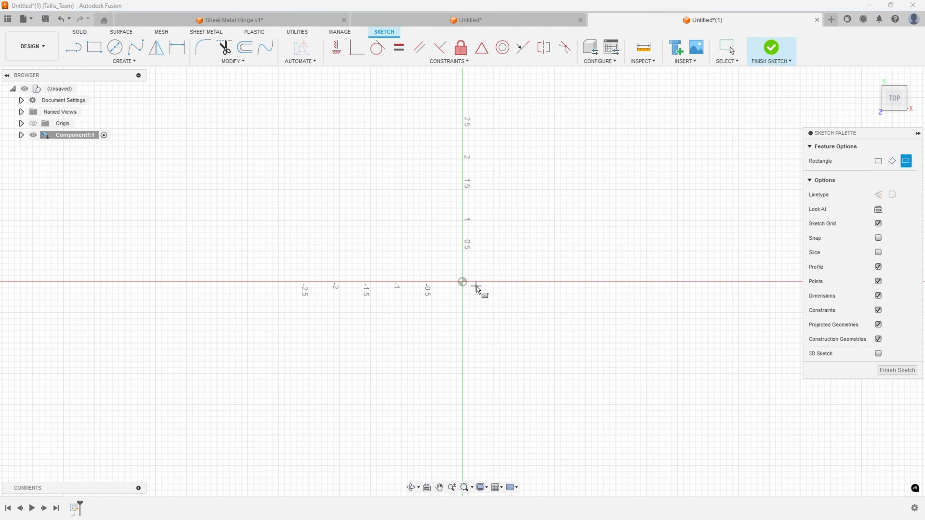
drag(462, 281, 595, 355)
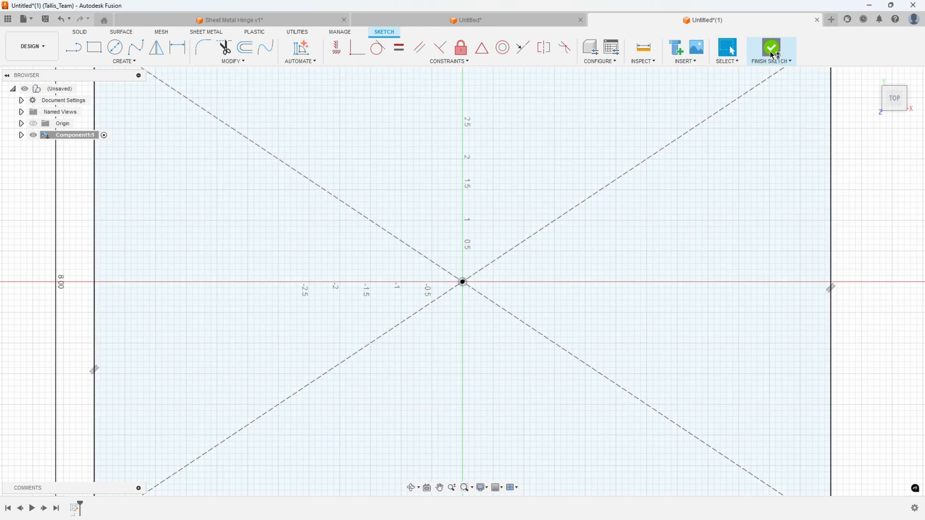
click(770, 50)
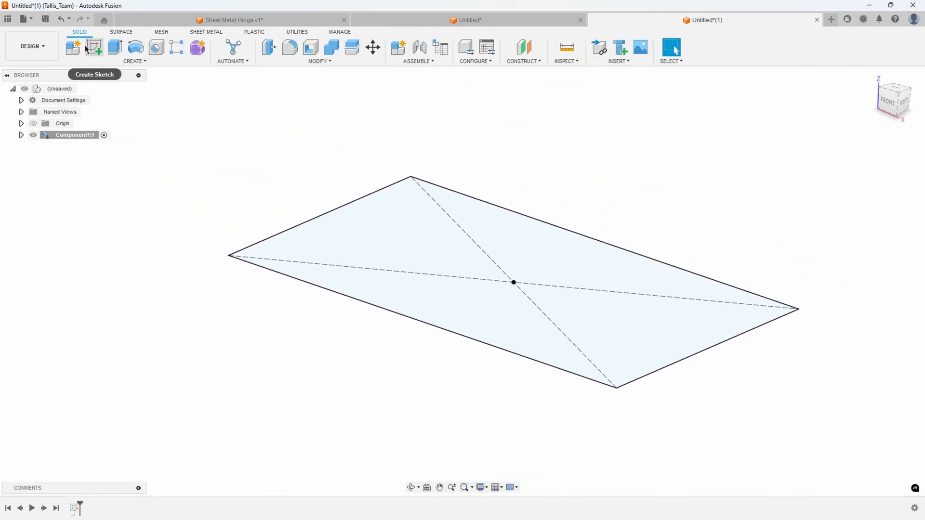
mouse_move(199, 33)
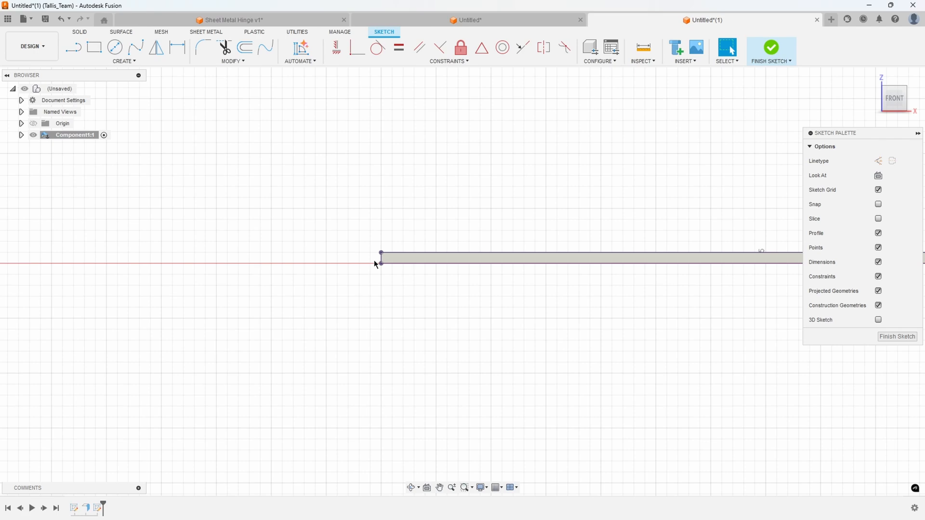
mouse_move(360, 268)
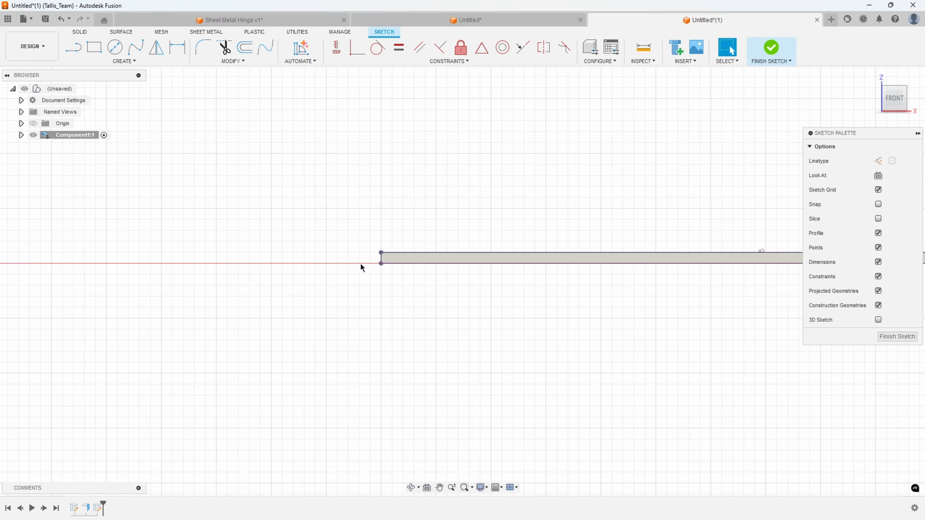
Draw a line-and-arc curl profile from the plate's left corner with a 0.20 offset.
click(73, 47)
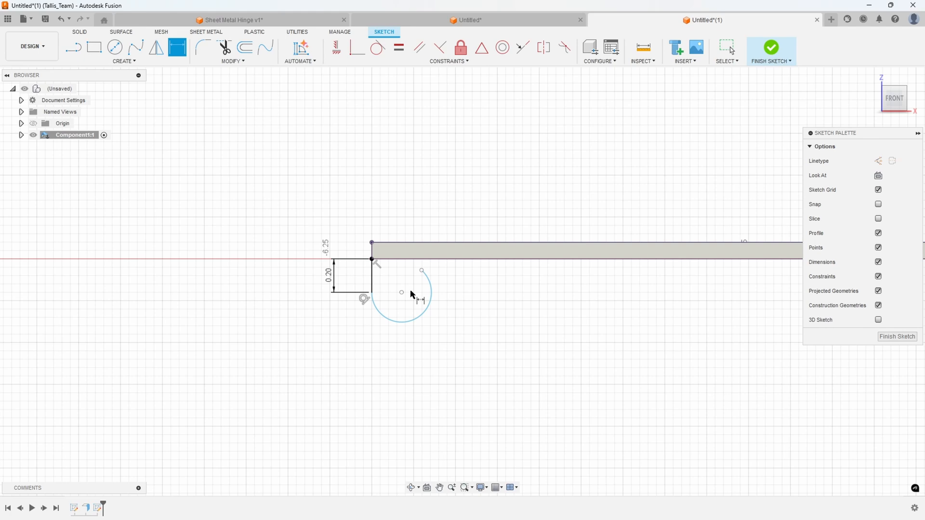
click(401, 292)
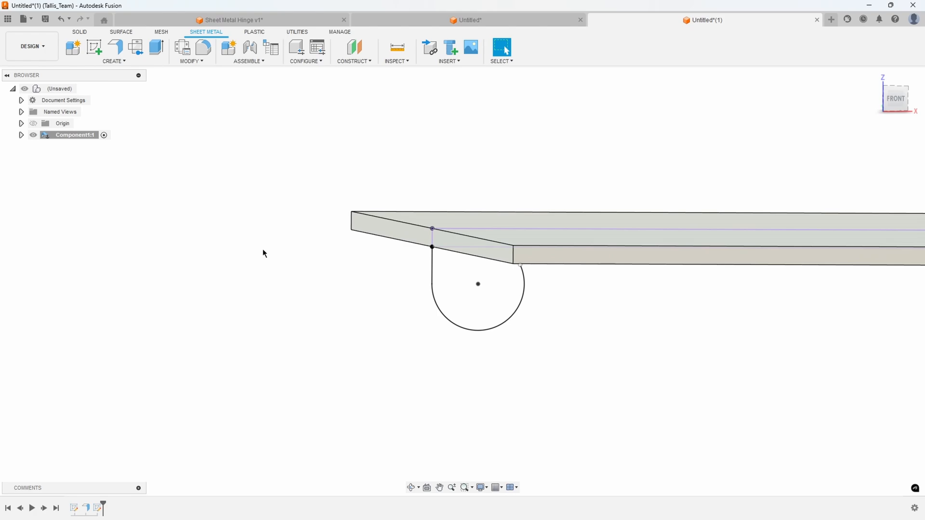
mouse_move(430, 255)
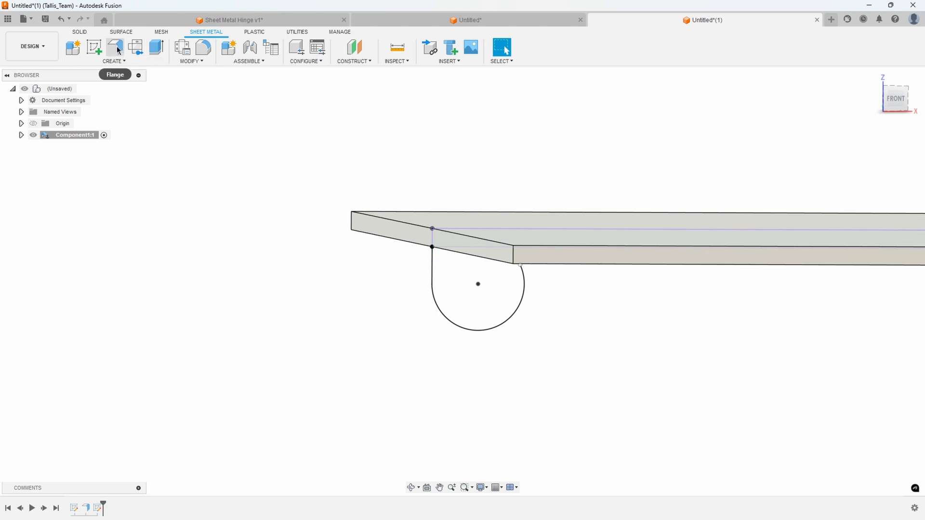
Start a Full Edge flange from the arc profile on the plate's left edge.
click(115, 46)
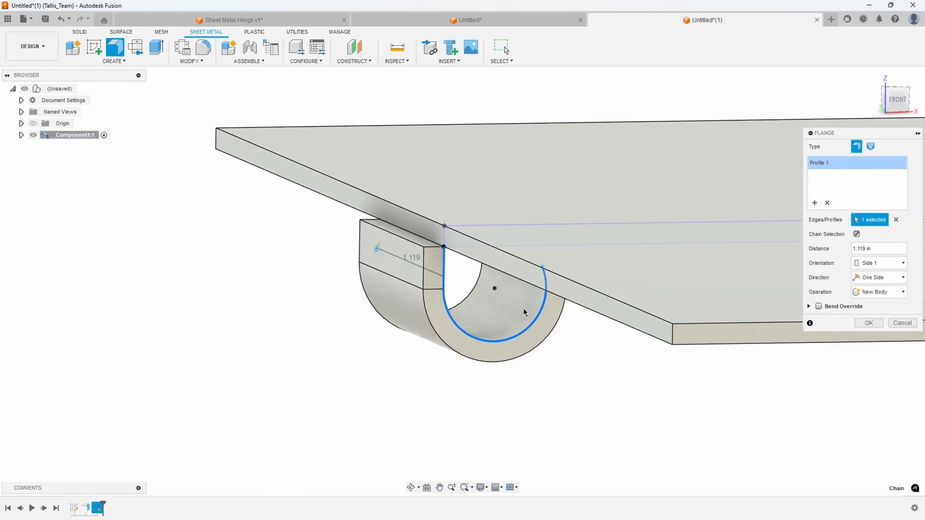
mouse_move(468, 260)
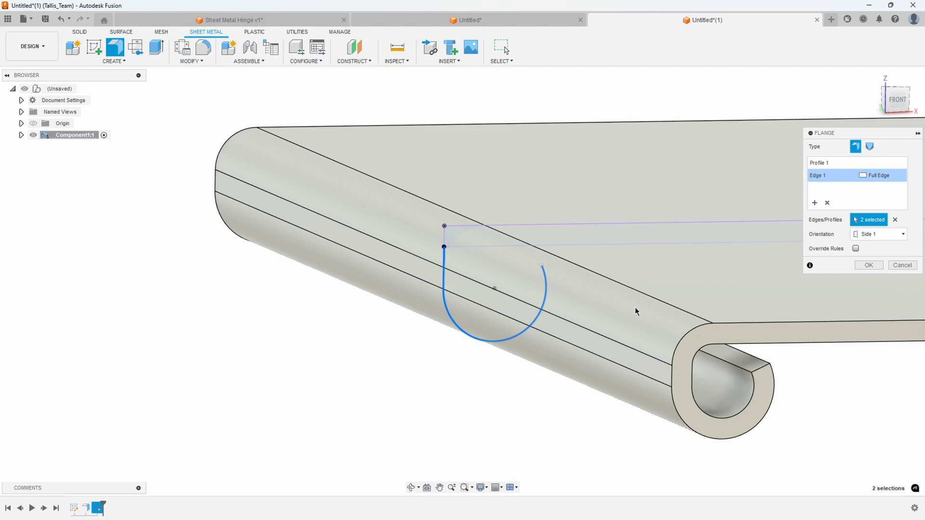
mouse_move(506, 342)
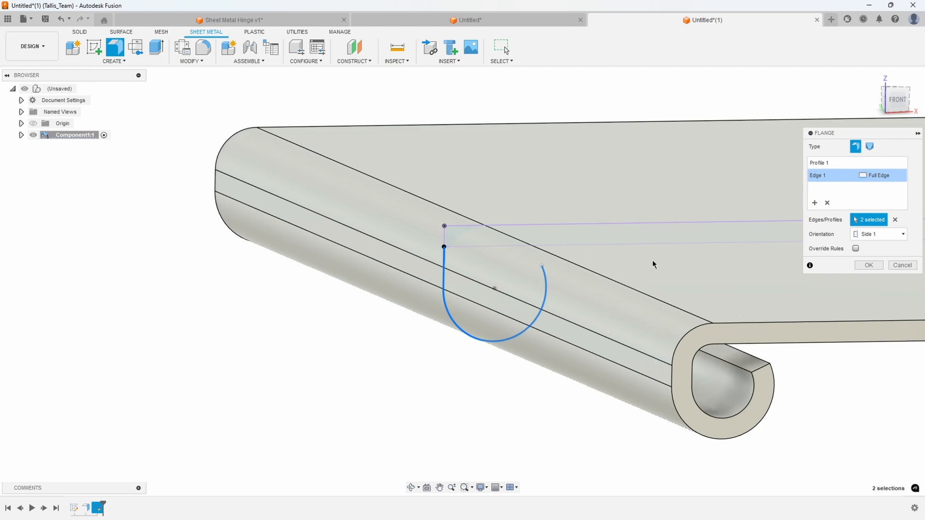
mouse_move(673, 286)
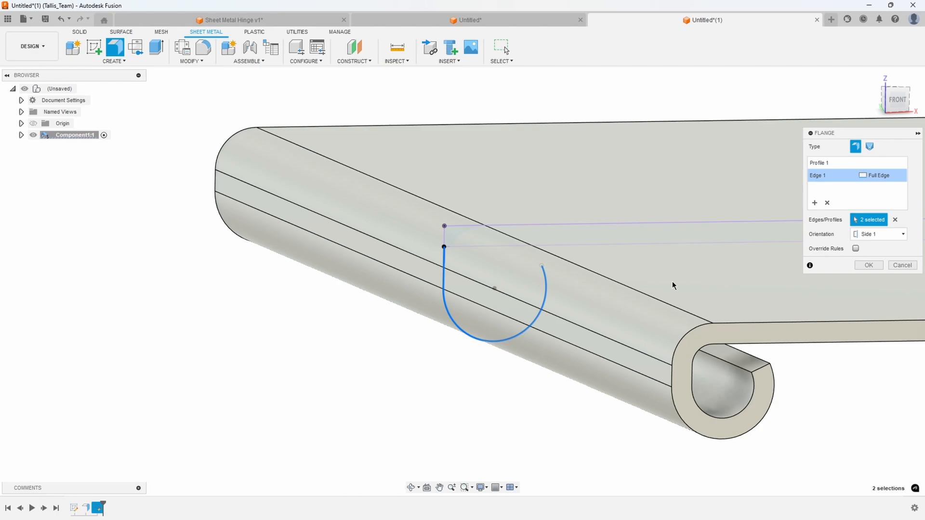
mouse_move(495, 304)
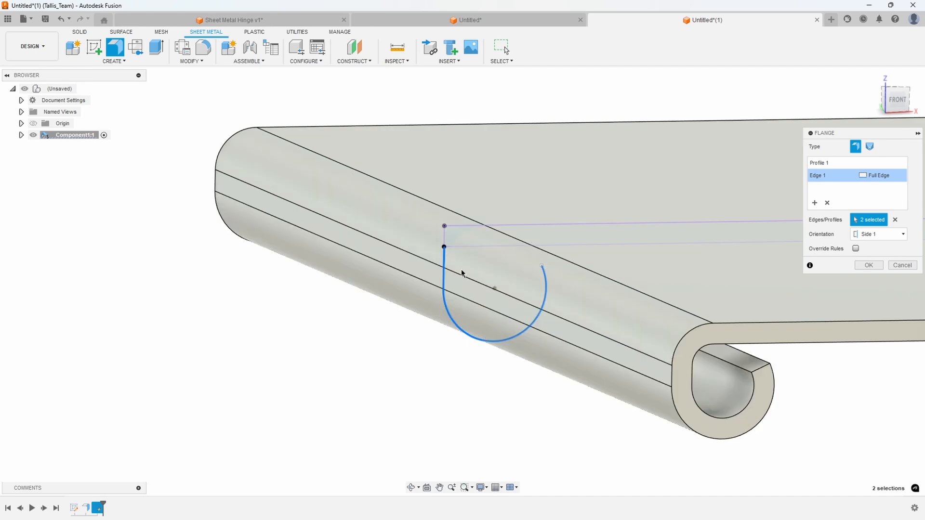
mouse_move(447, 270)
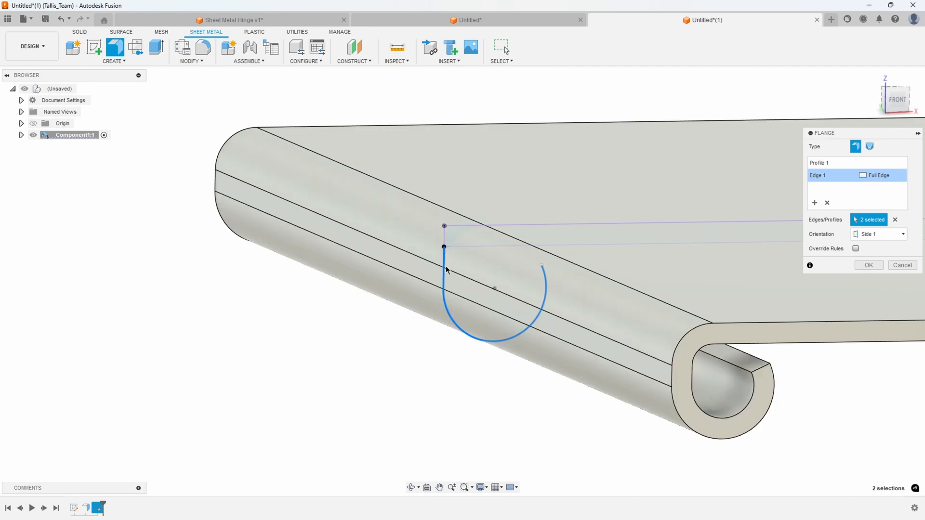
mouse_move(447, 249)
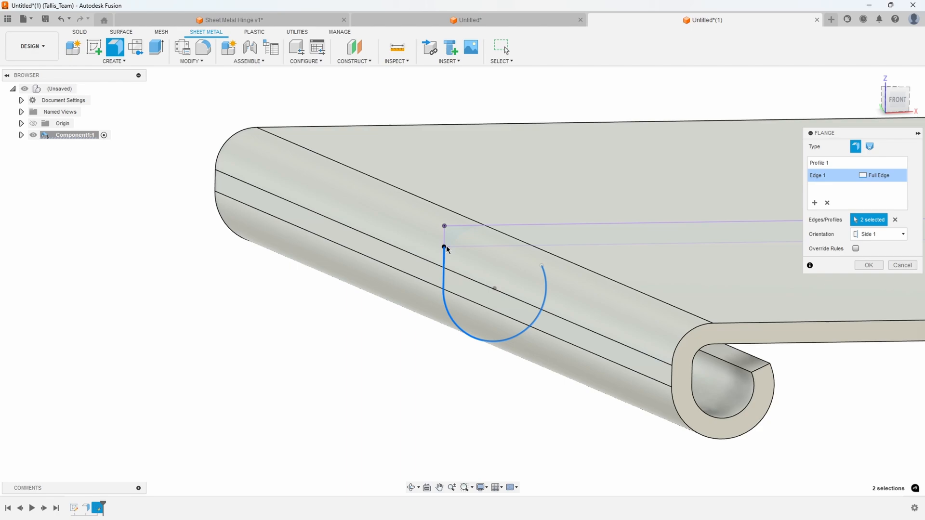
mouse_move(448, 241)
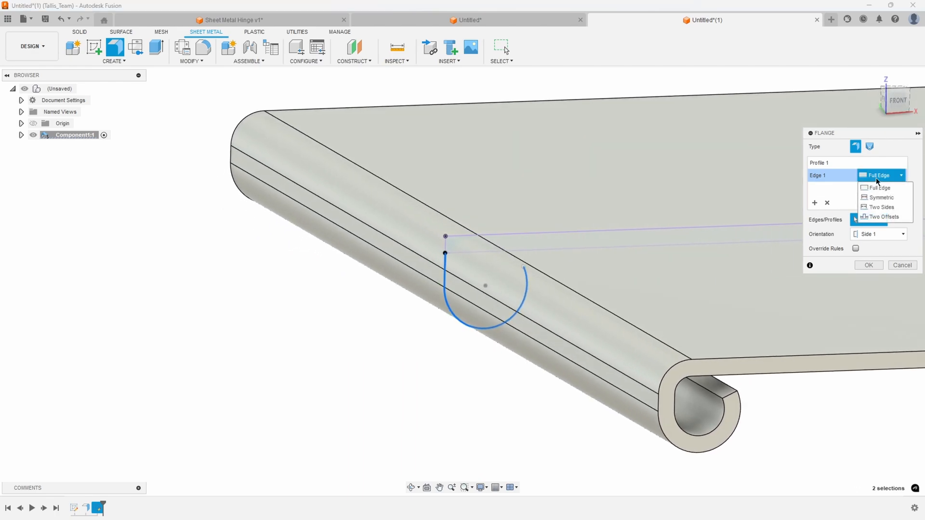
Set the flange edge extent to Symmetric with a 0.25 distance.
click(880, 197)
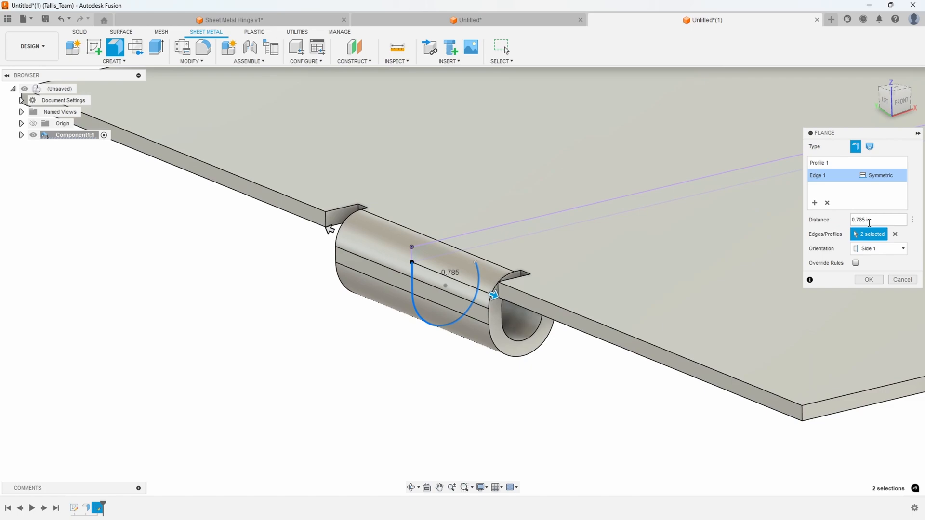
click(877, 220)
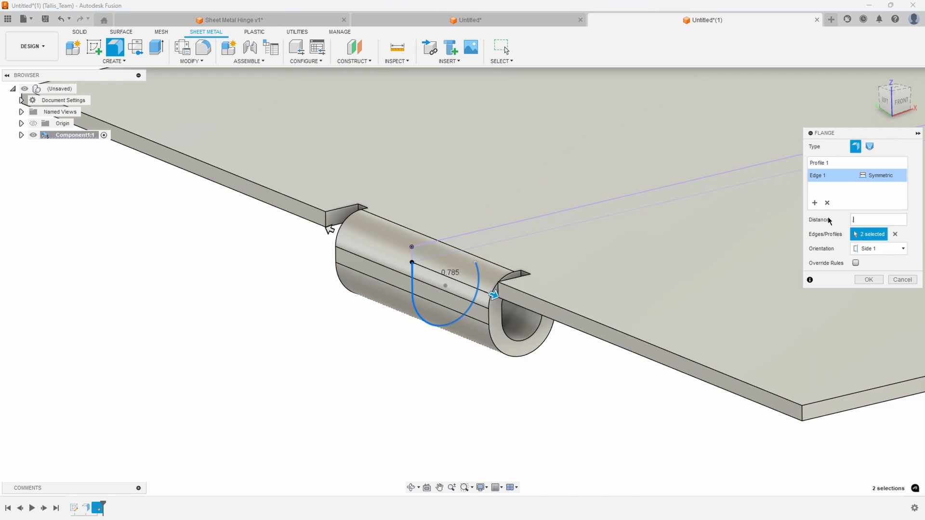
text(.25)
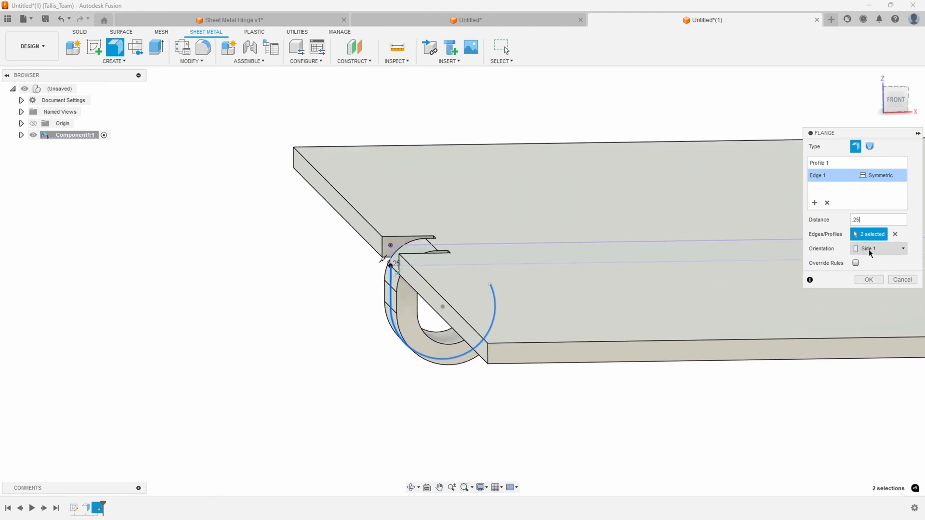
Try the flange orientation on Side 2 and Center, then leave it on Side 1.
click(901, 249)
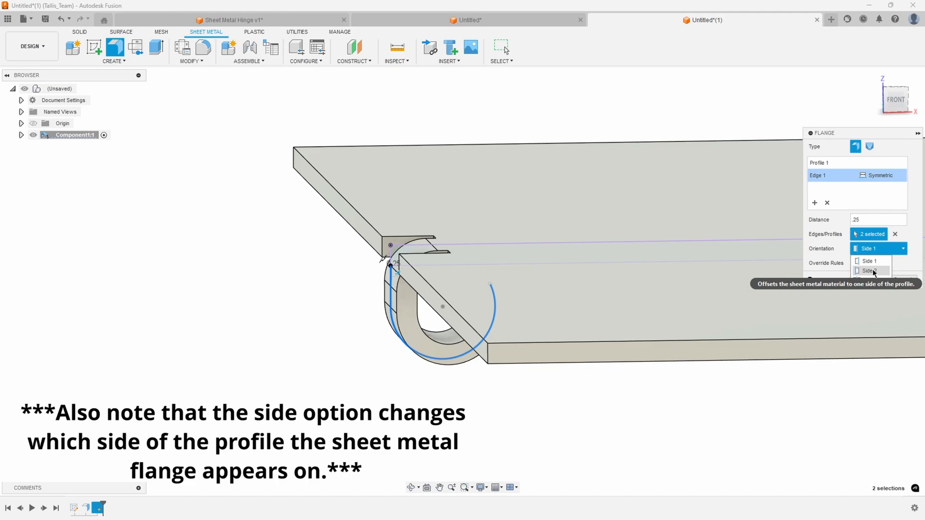
click(870, 271)
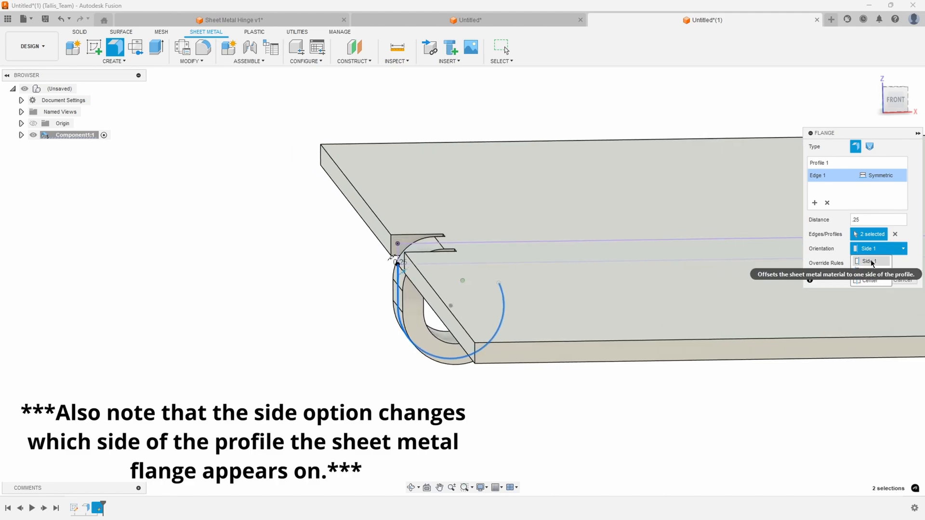
click(878, 249)
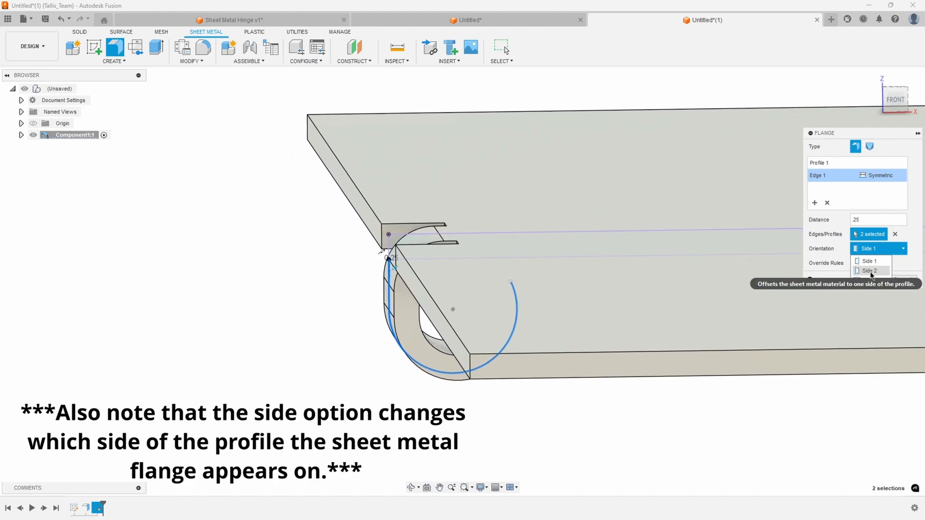
click(872, 270)
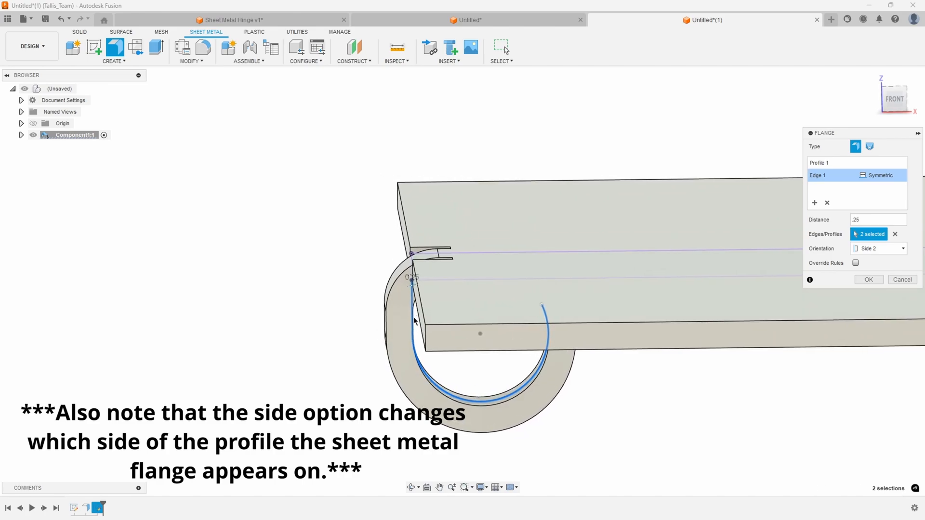
mouse_move(417, 312)
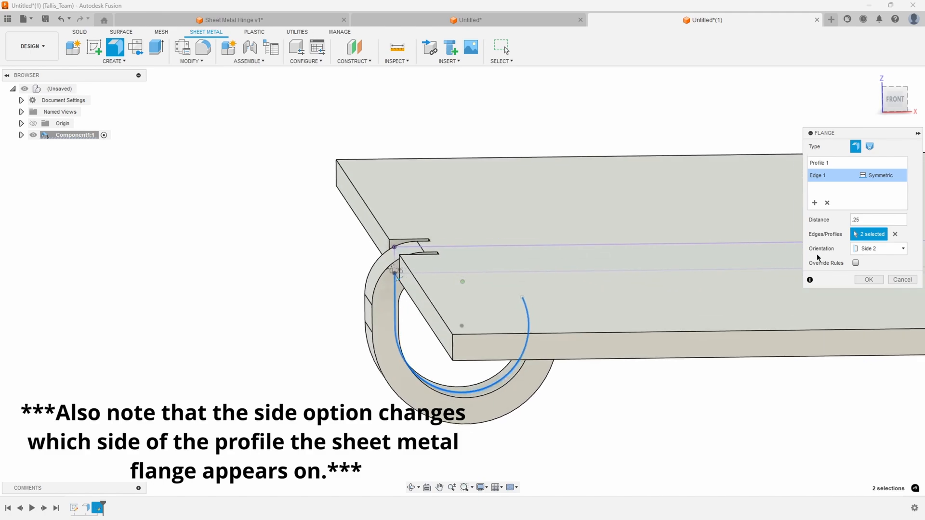
click(878, 248)
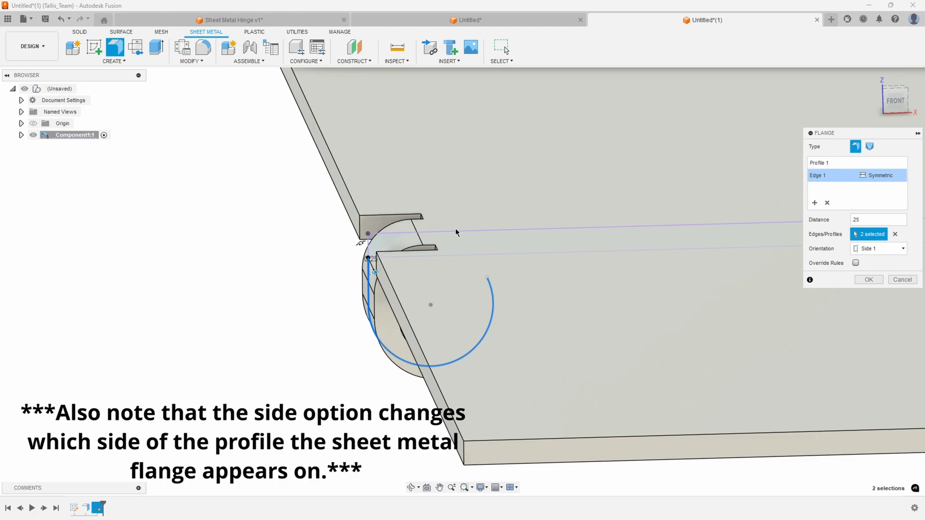
click(878, 248)
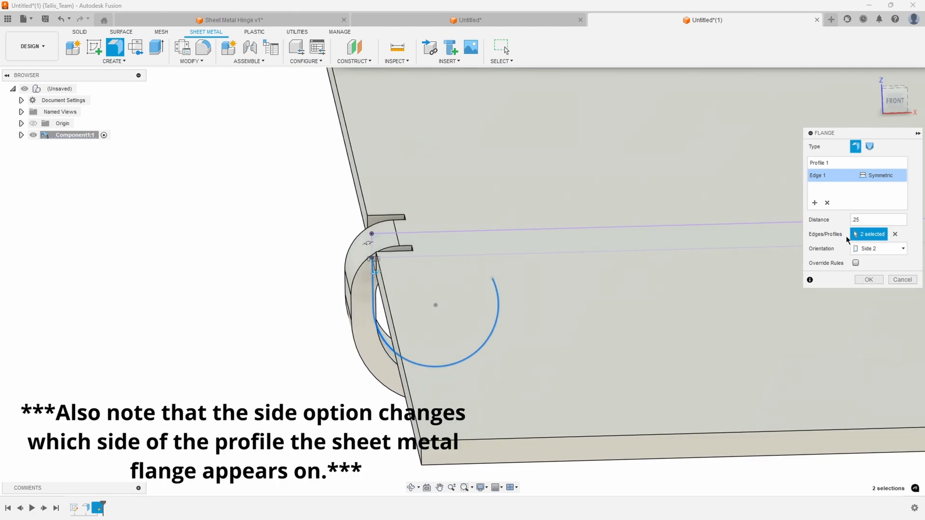
click(879, 248)
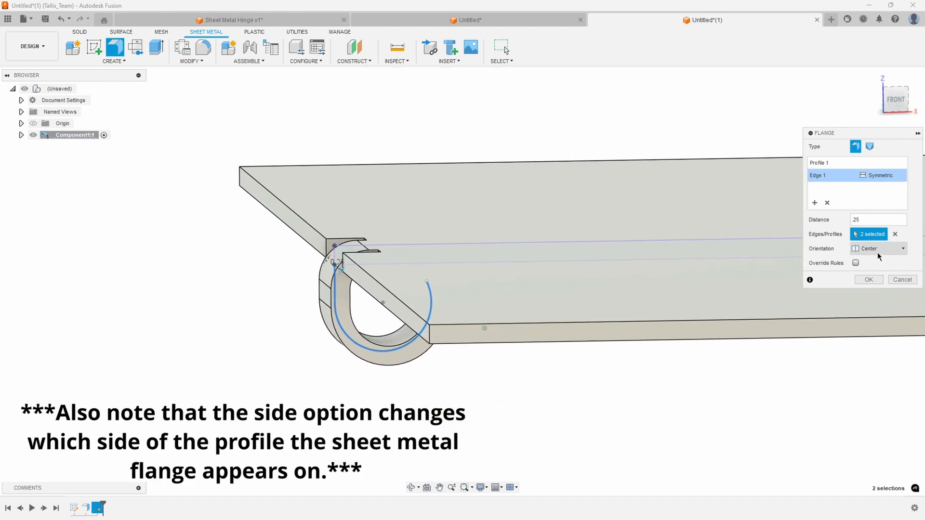
click(878, 248)
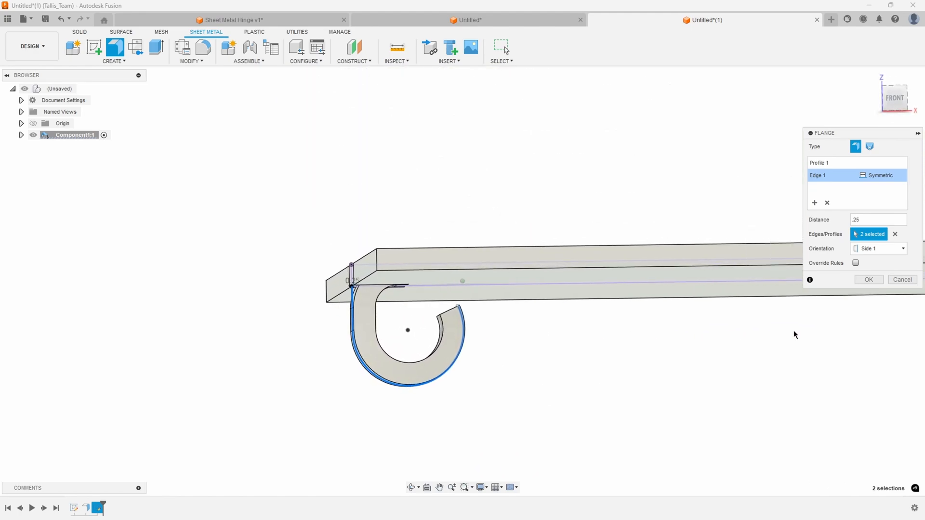
Confirm the 0.25 curled flange and turn Sketch2 visible under Component1.
click(868, 279)
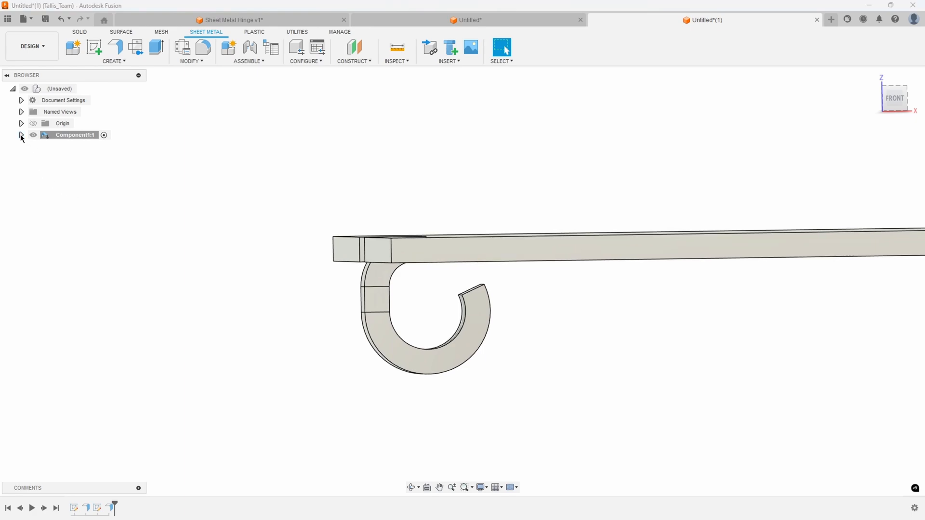
click(21, 135)
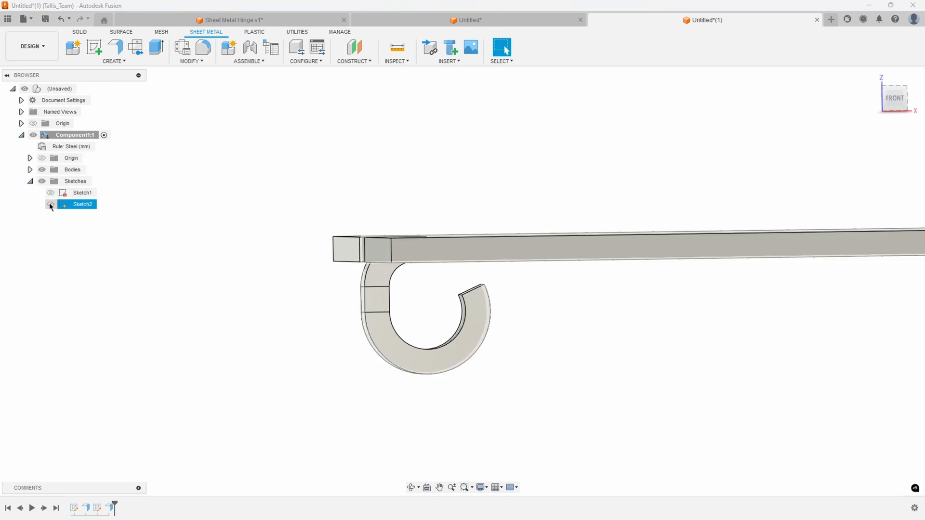
click(50, 205)
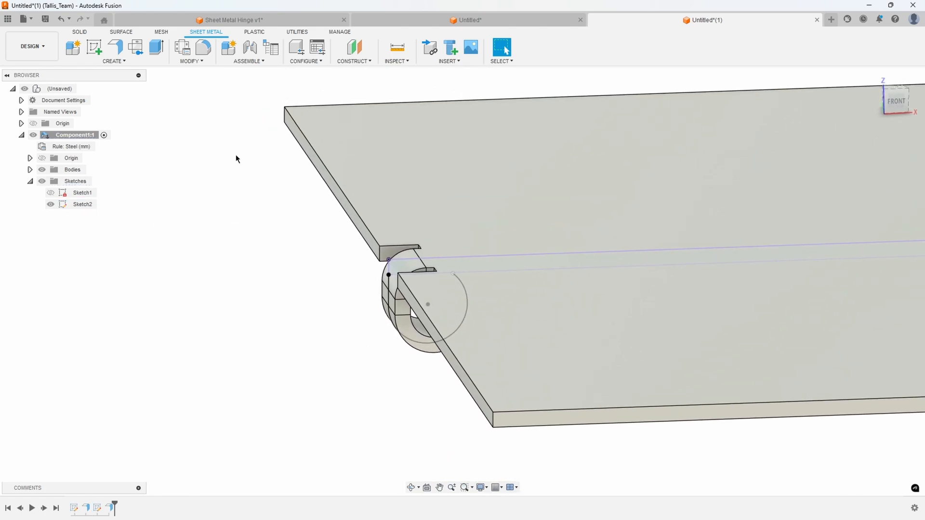
Unfold the hinge bend with the plate face held fixed, then refold it.
click(190, 61)
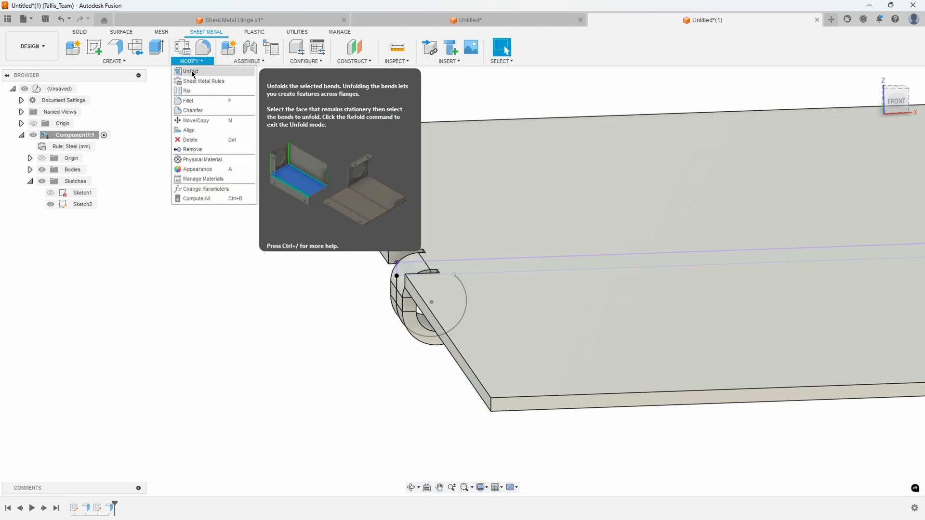
click(189, 71)
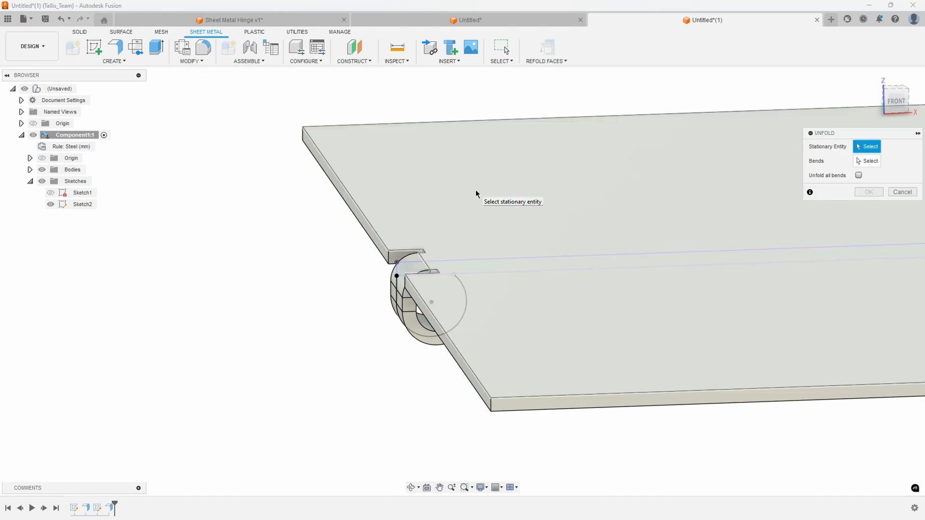
click(859, 175)
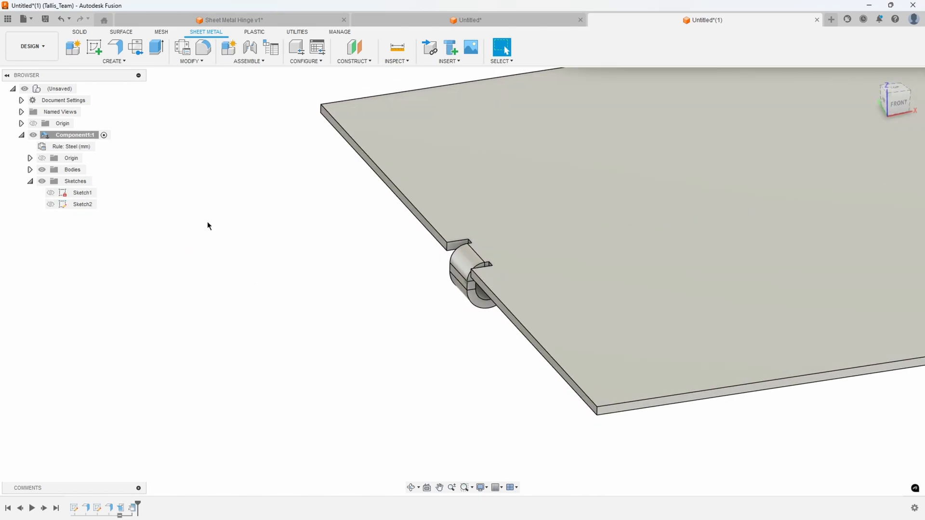
Rectangular-pattern the hinge flange symmetrically: 7 copies, 1 in apart.
click(113, 60)
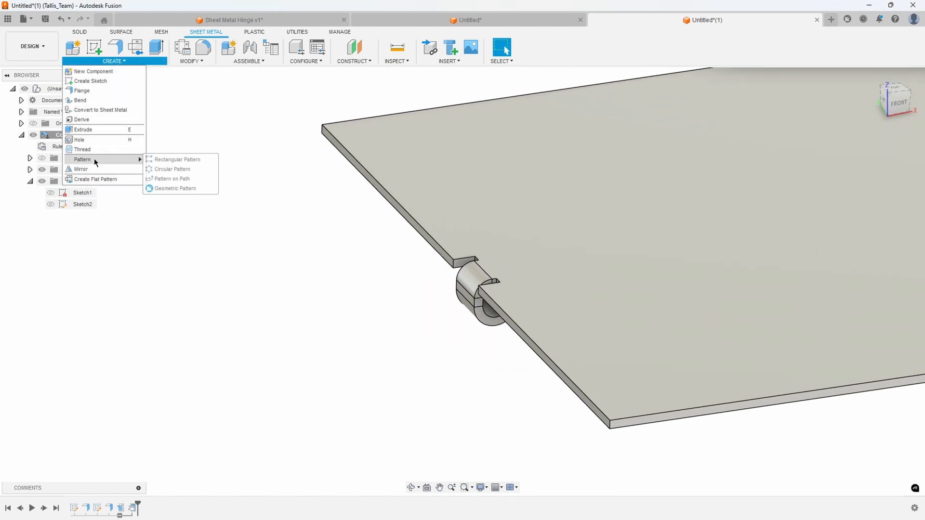
click(173, 160)
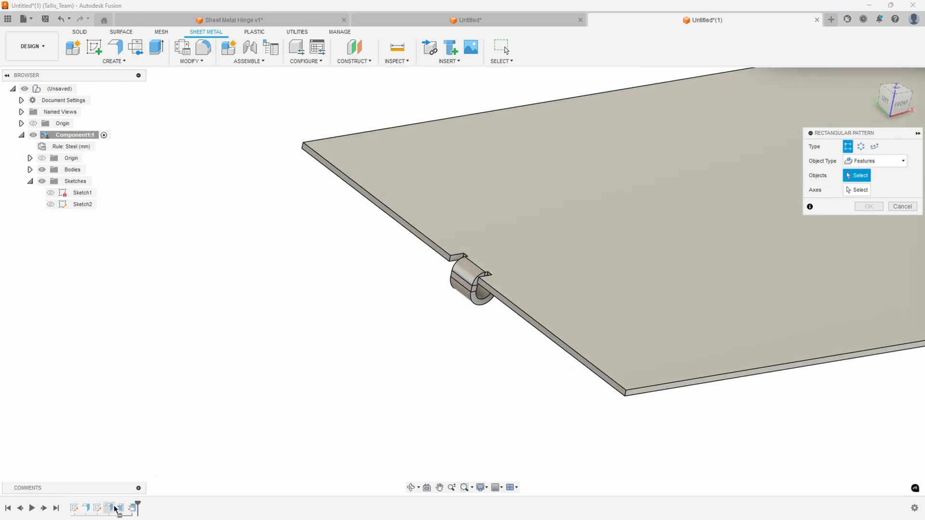
click(456, 284)
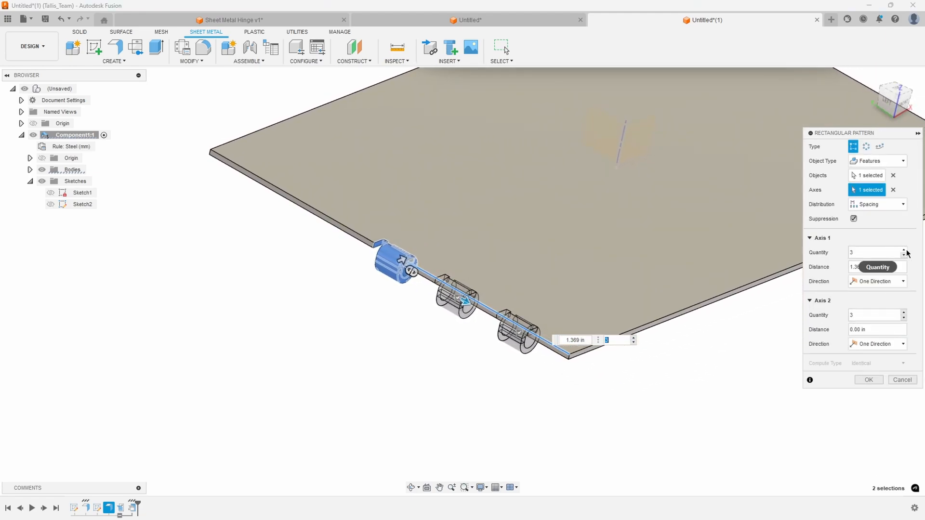
click(875, 281)
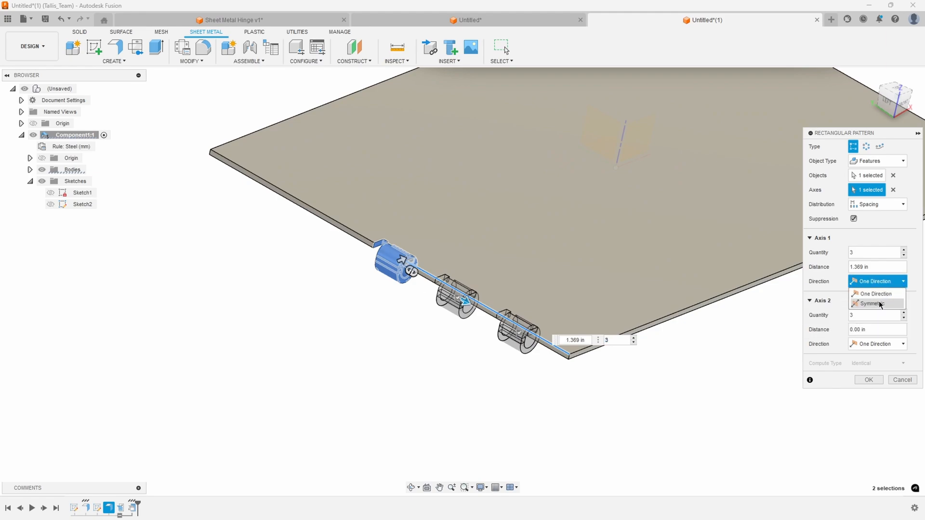
click(875, 304)
text(5)
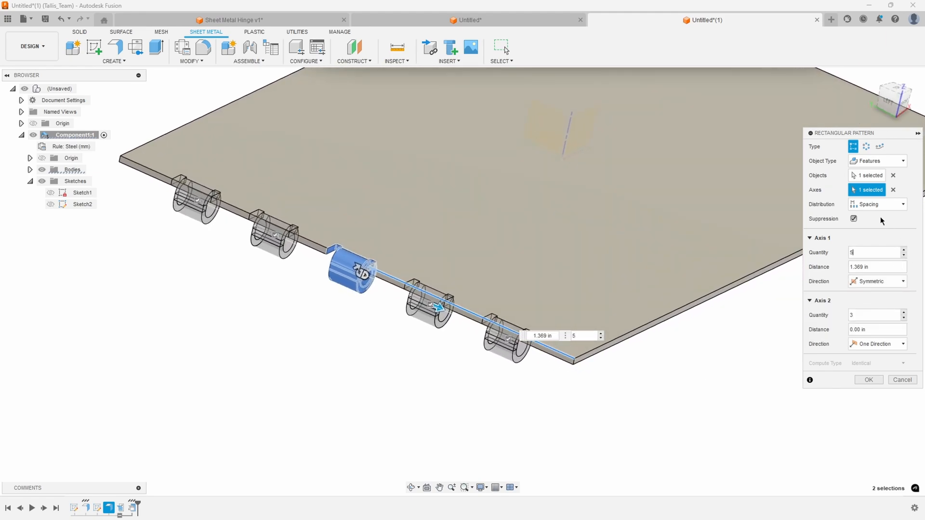
click(875, 266)
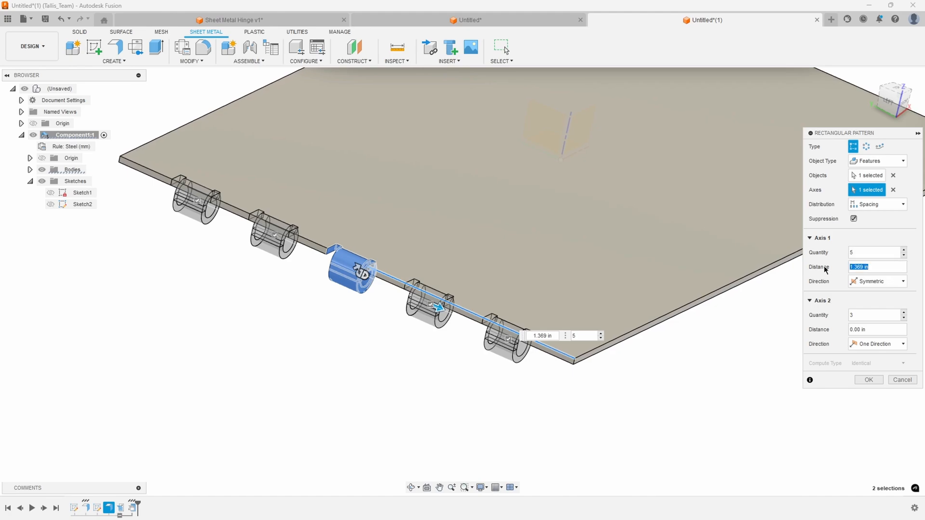
text(1)
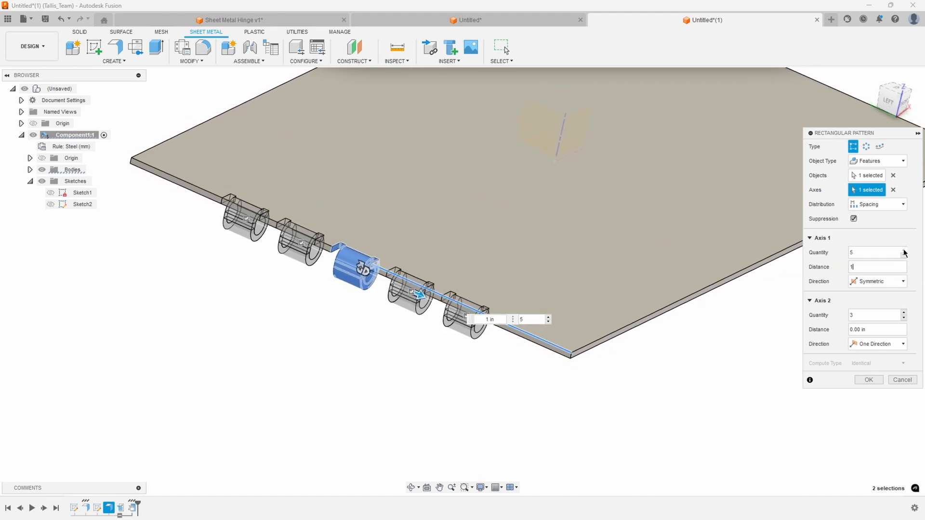
text(7)
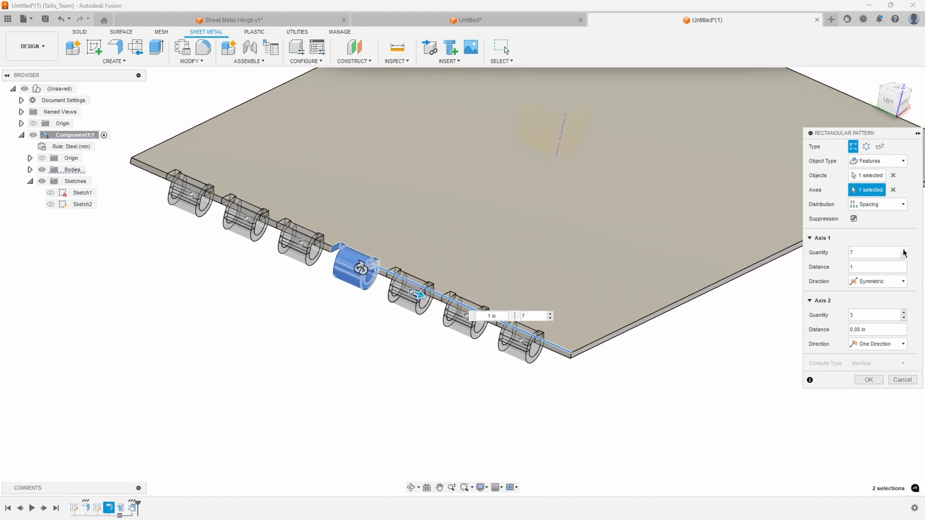